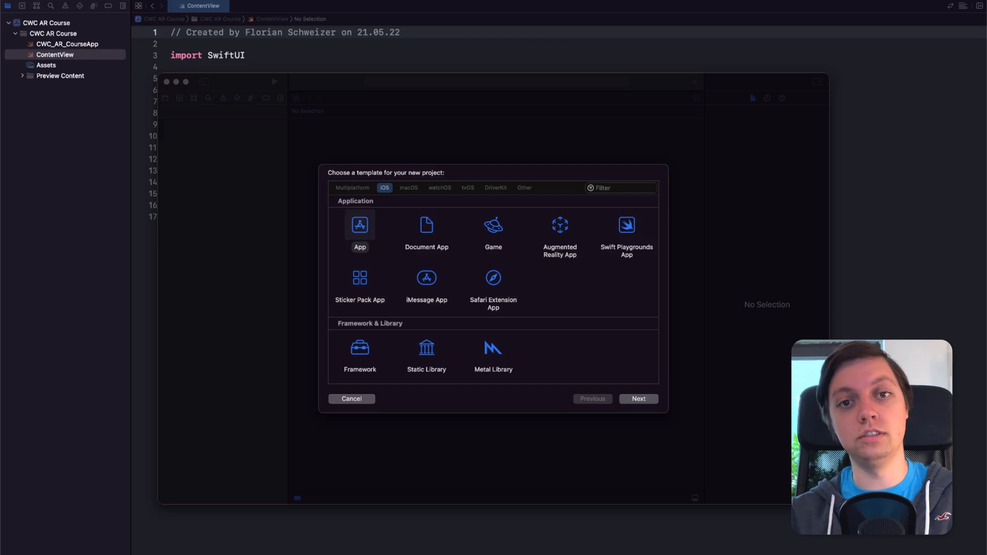
Compare the App and Augmented Reality App templates, leaving the plain App template selected
click(360, 230)
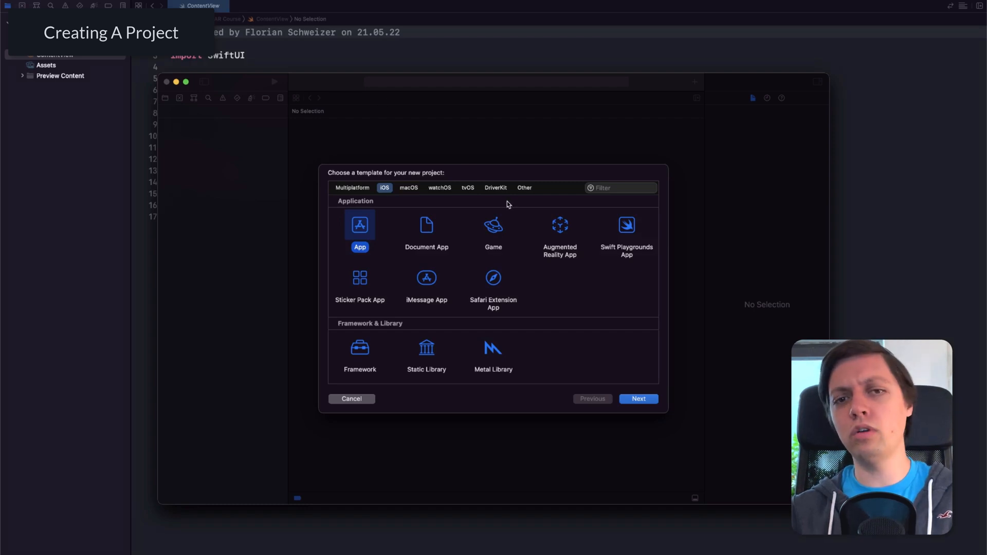
click(559, 232)
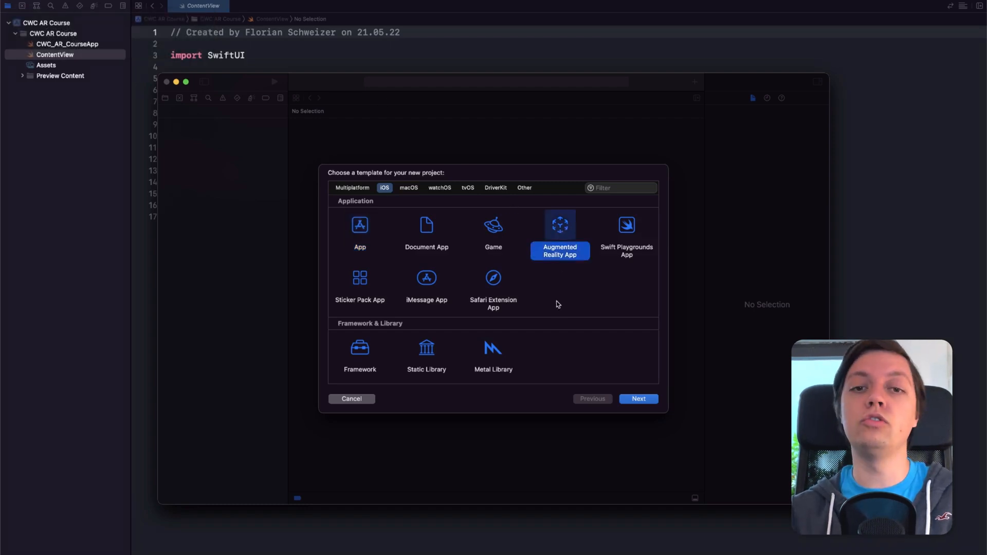
mouse_move(556, 313)
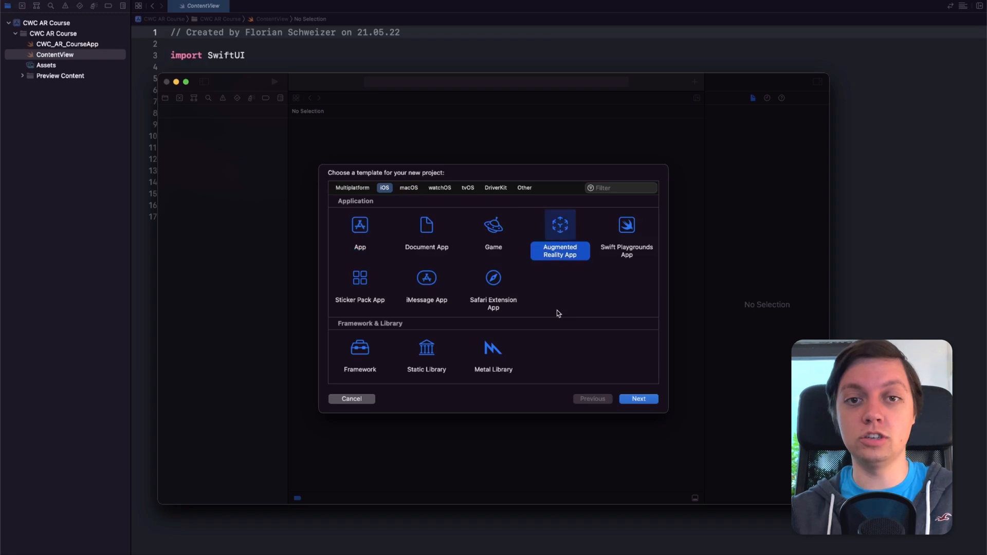
click(359, 230)
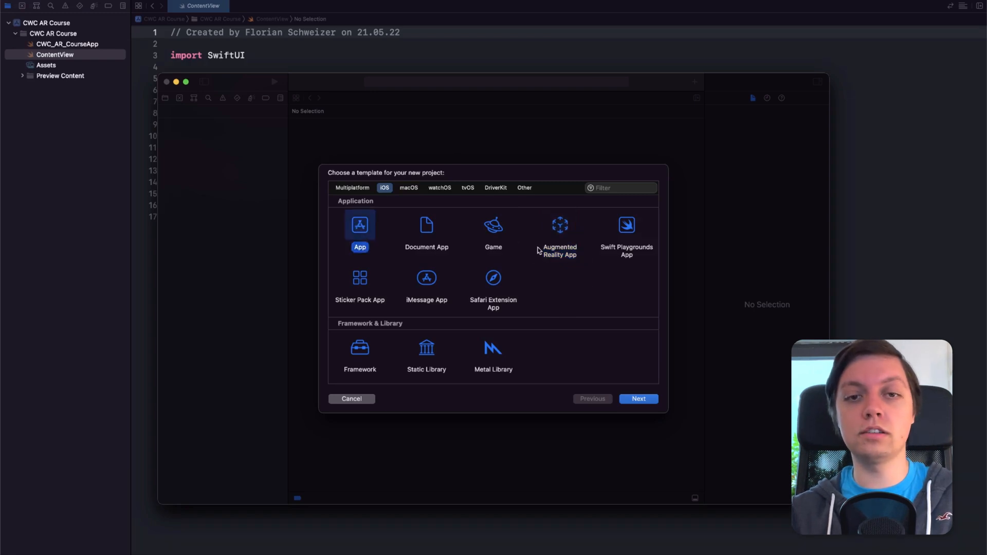
mouse_move(590, 290)
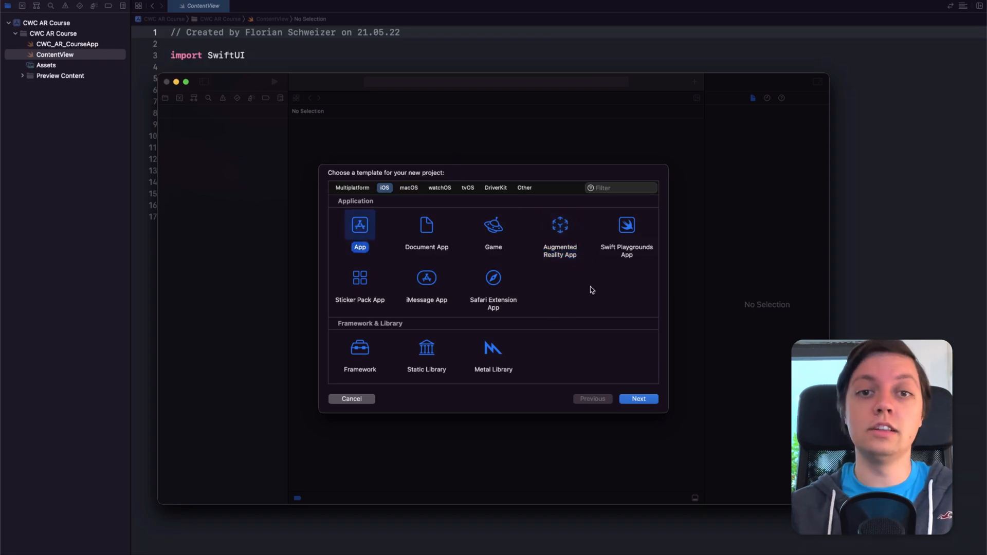
mouse_move(449, 385)
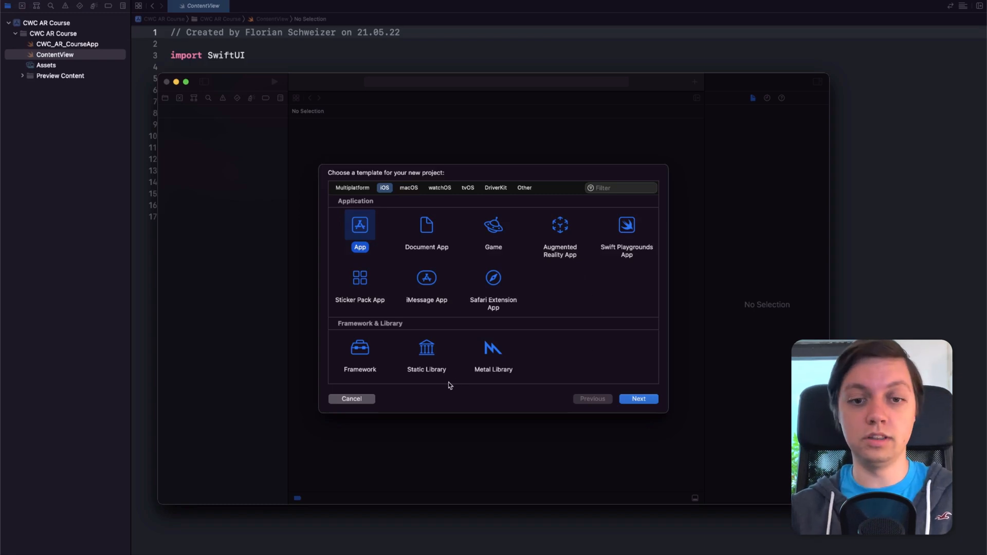
mouse_move(536, 210)
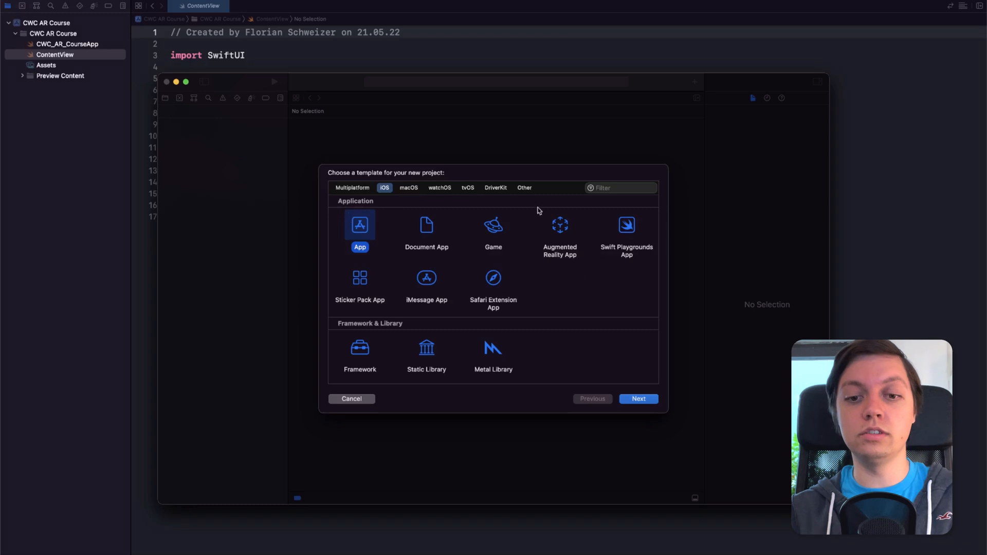
click(559, 233)
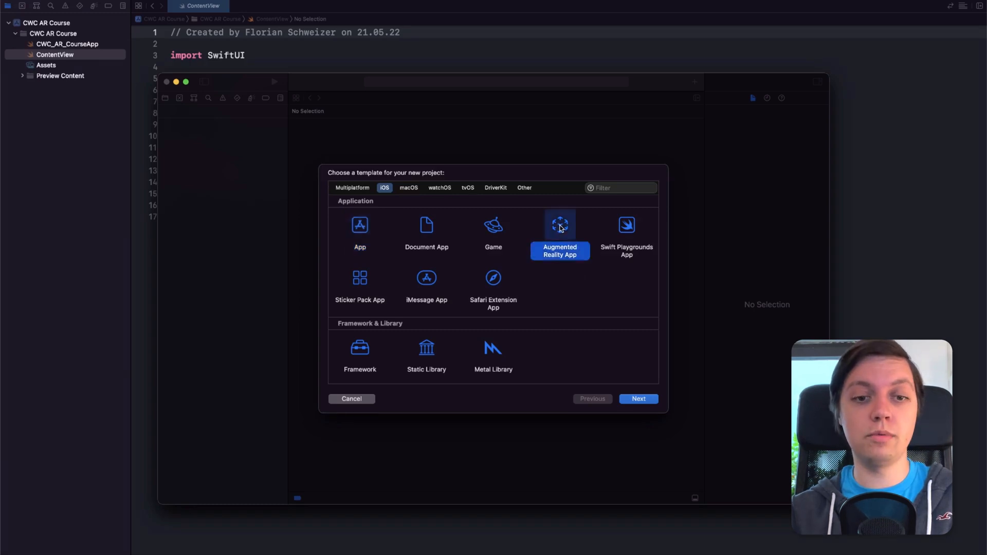
click(359, 230)
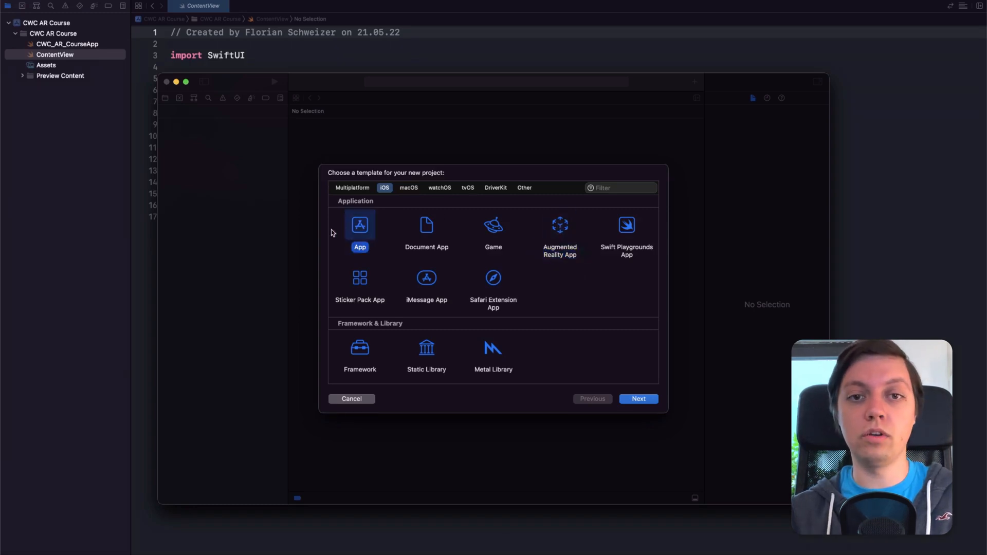
mouse_move(335, 231)
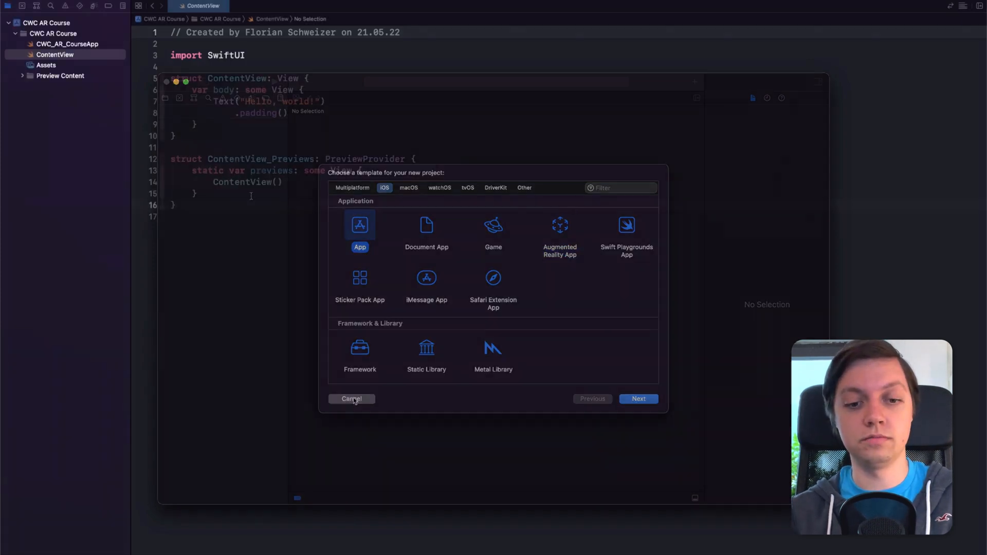
click(351, 398)
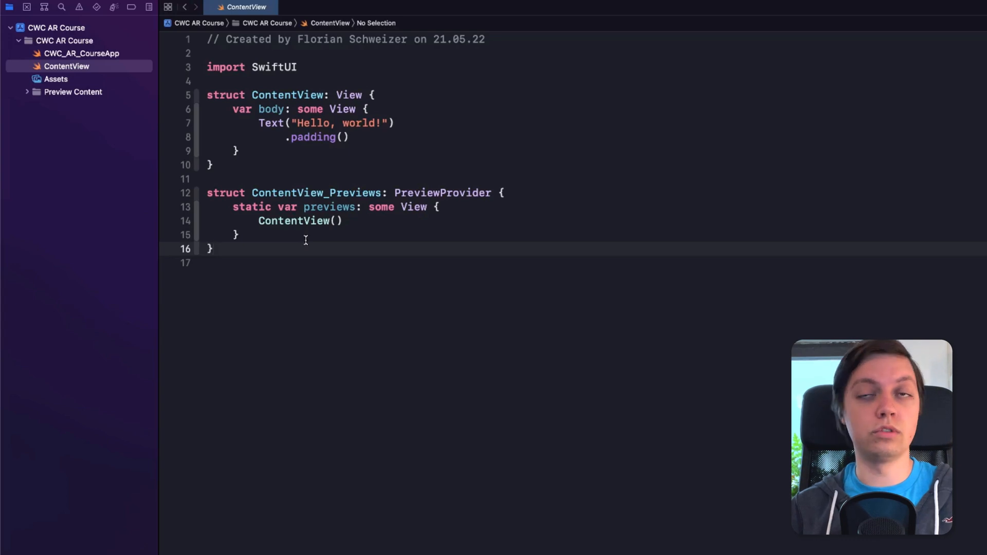
click(212, 249)
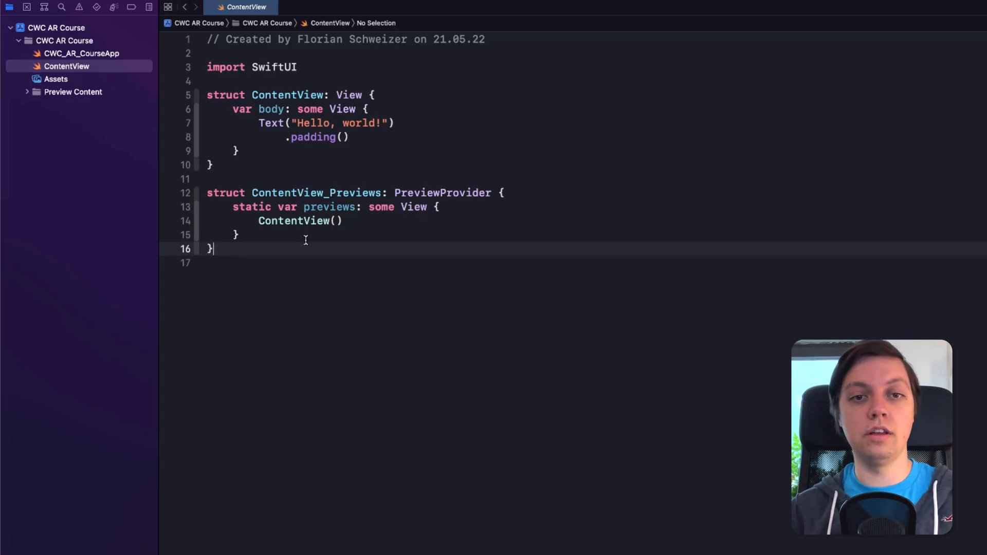
Add a new group named Feature Targets inside the CWC AR Course folder
right_click(65, 40)
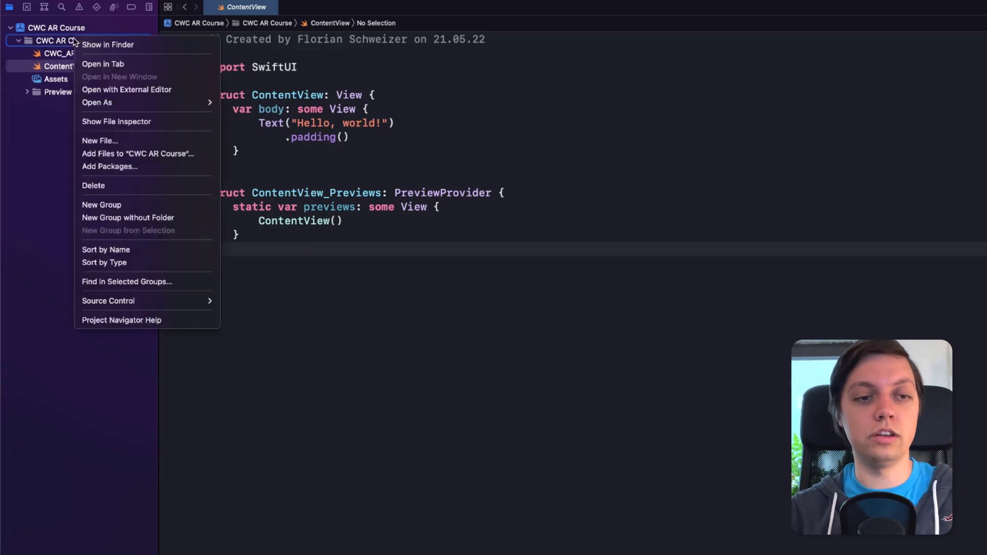
click(101, 205)
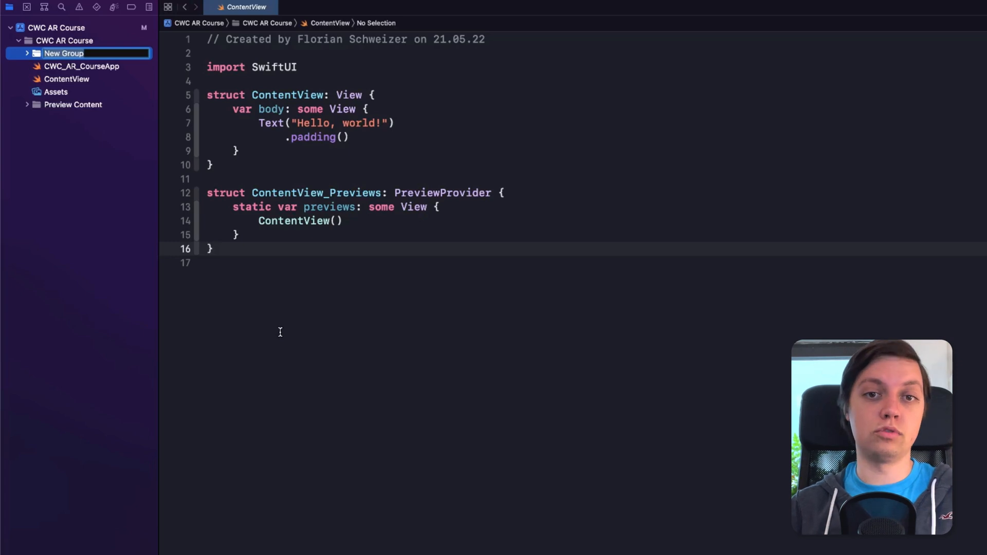
text(Fea)
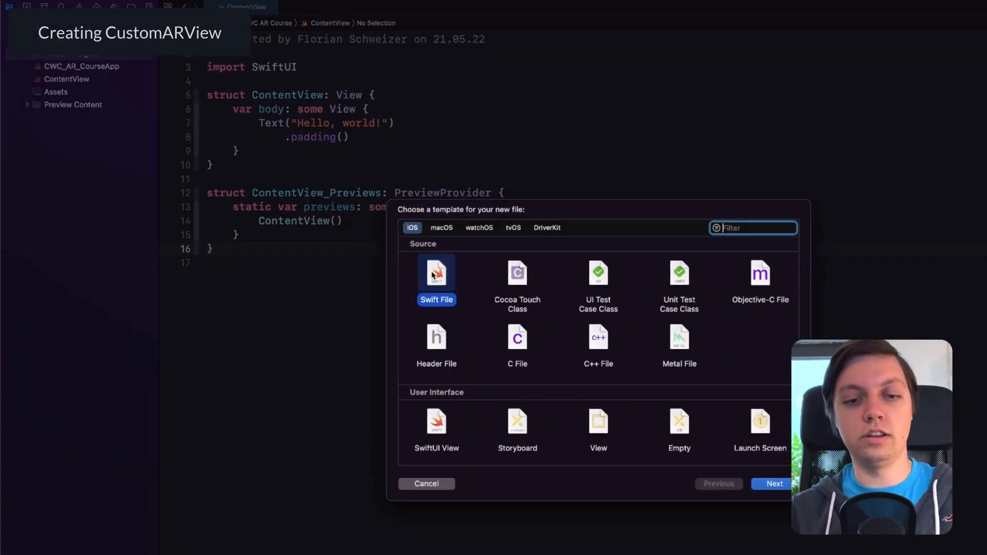
Create a Swift File from the template, saved as CustomARView
click(774, 483)
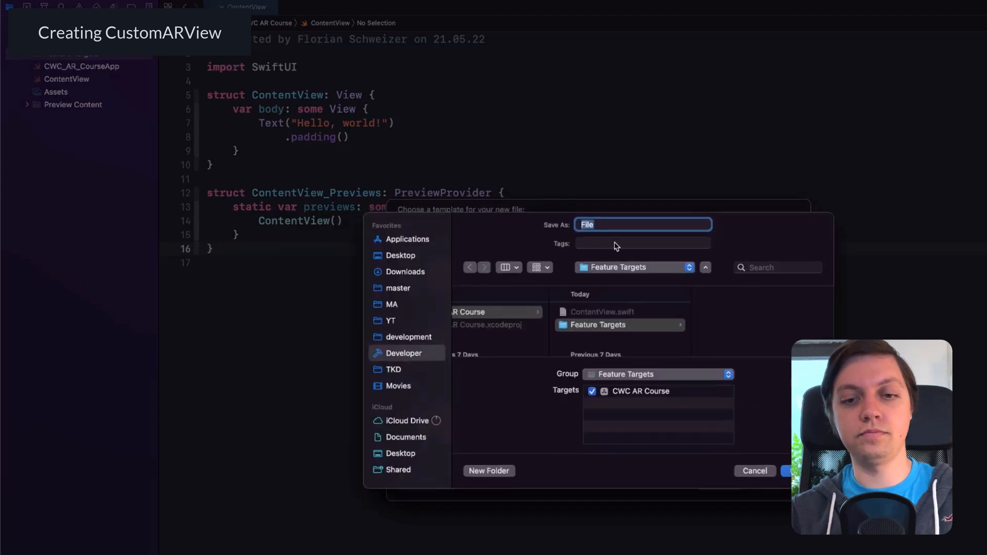
text(Custom)
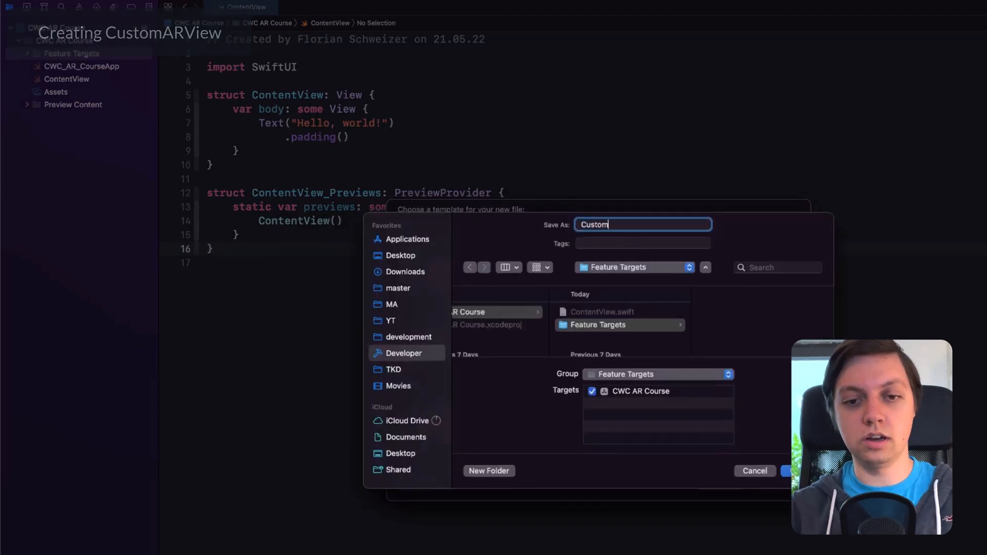
click(787, 470)
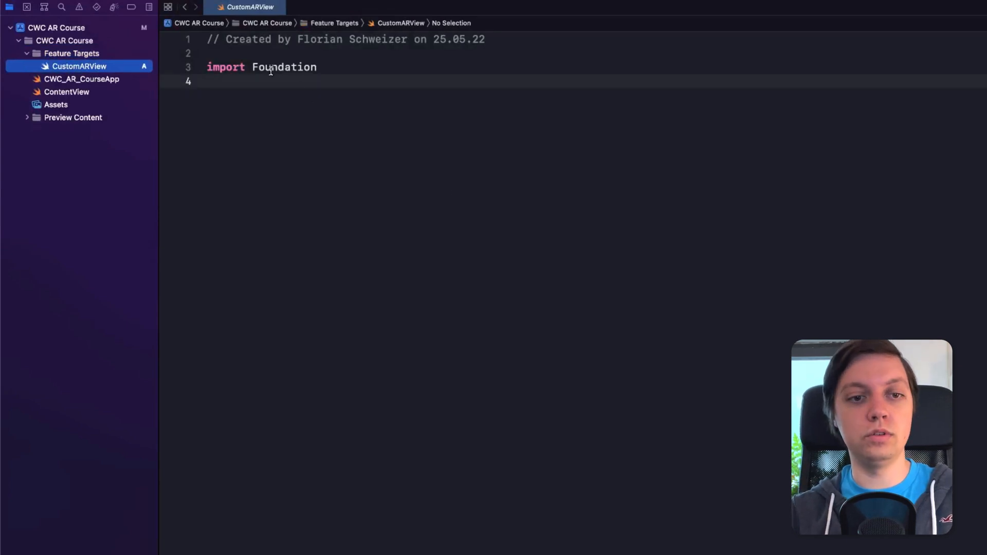
Import ARKit, RealityKit and SwiftUI in place of Foundation
text(ARKit)
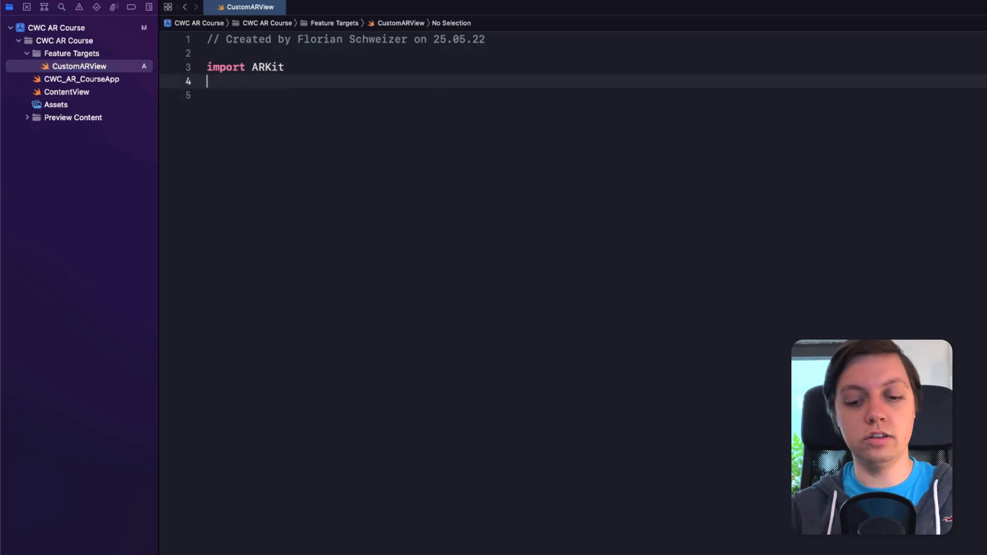
text(import R)
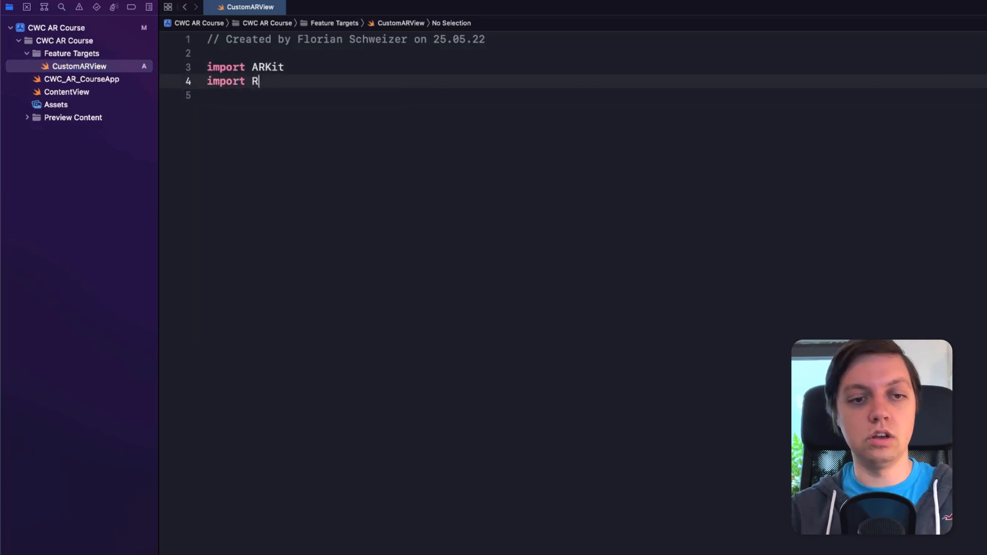
text(ealityKit)
click(594, 95)
text(import SwiftUI)
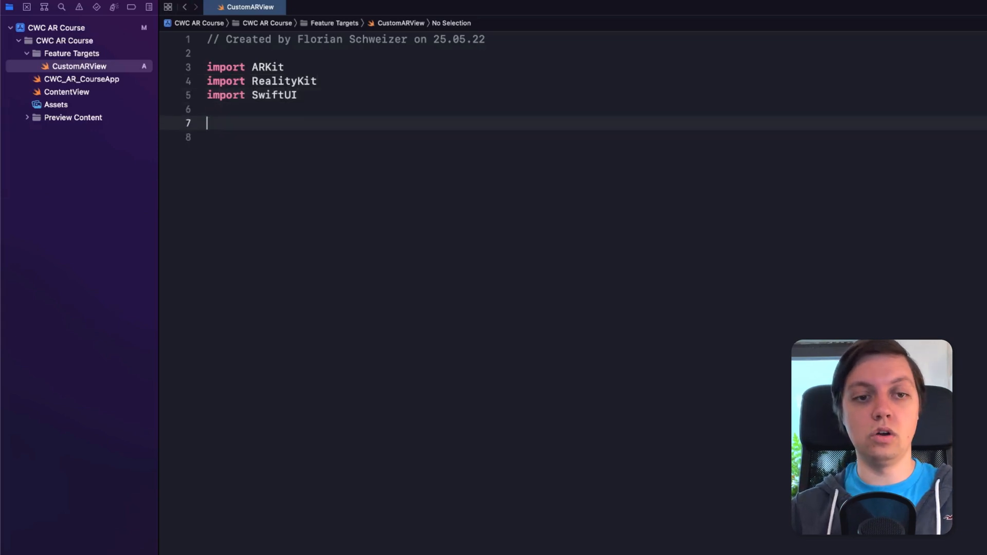
Declare an empty class CustomARView: ARView { }
text(class Custo)
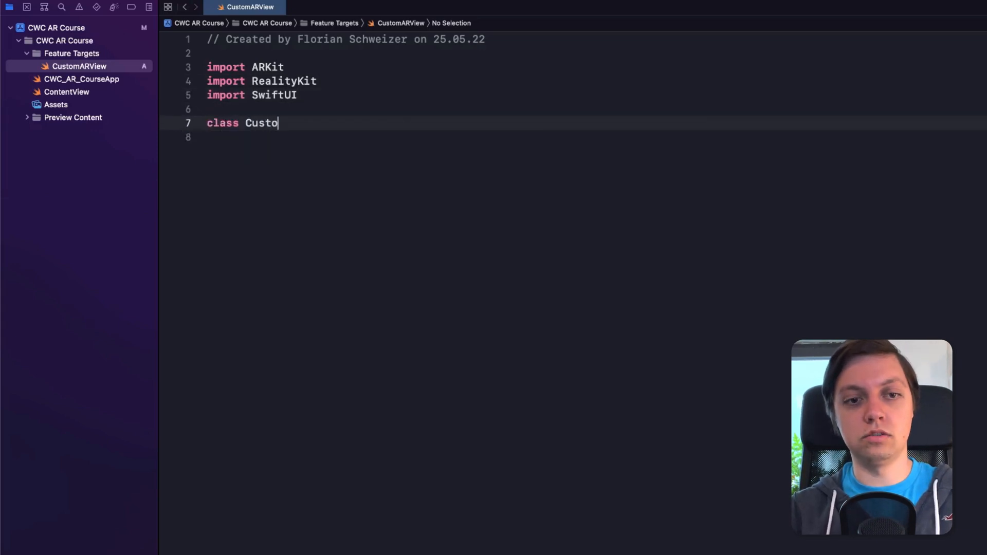
text(mARView:)
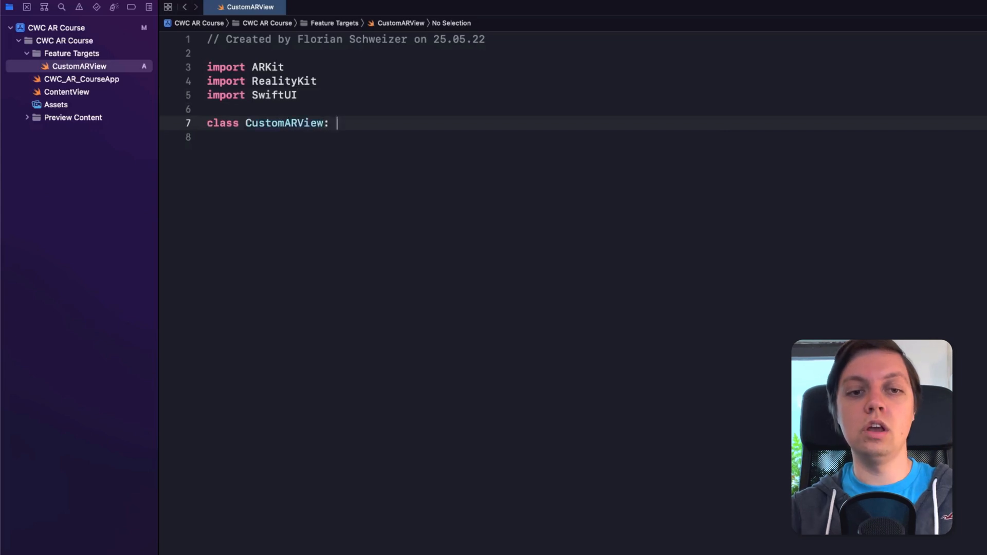
text(ARView {)
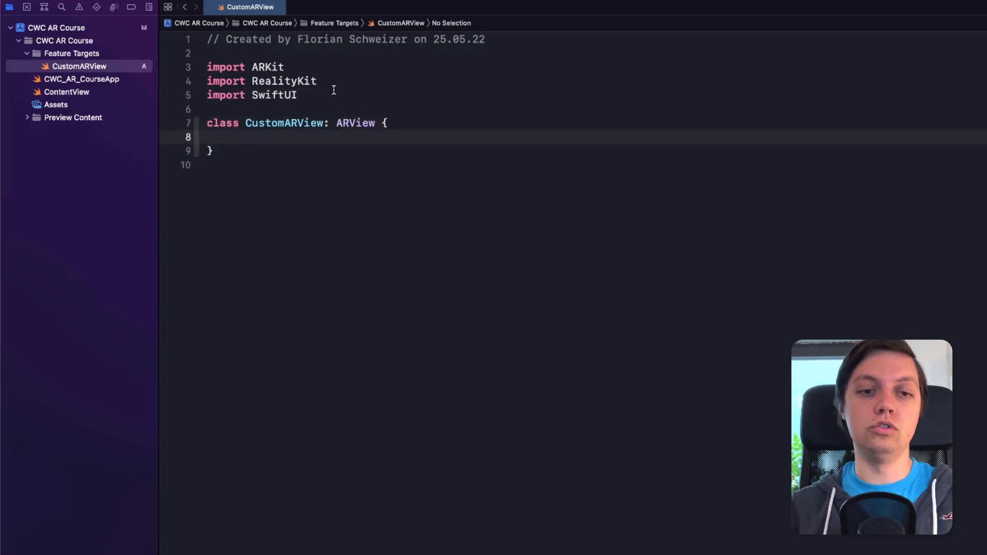
double_click(355, 123)
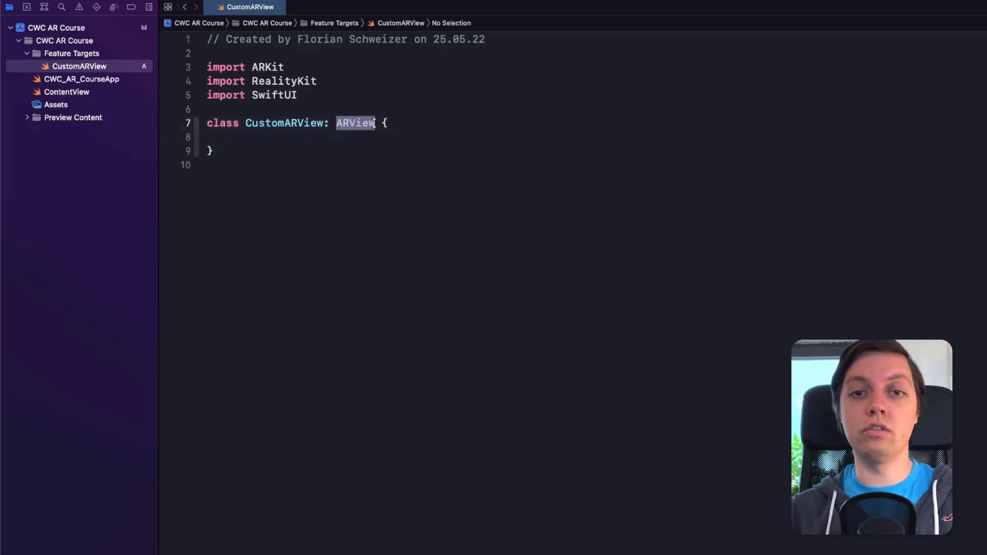
click(232, 137)
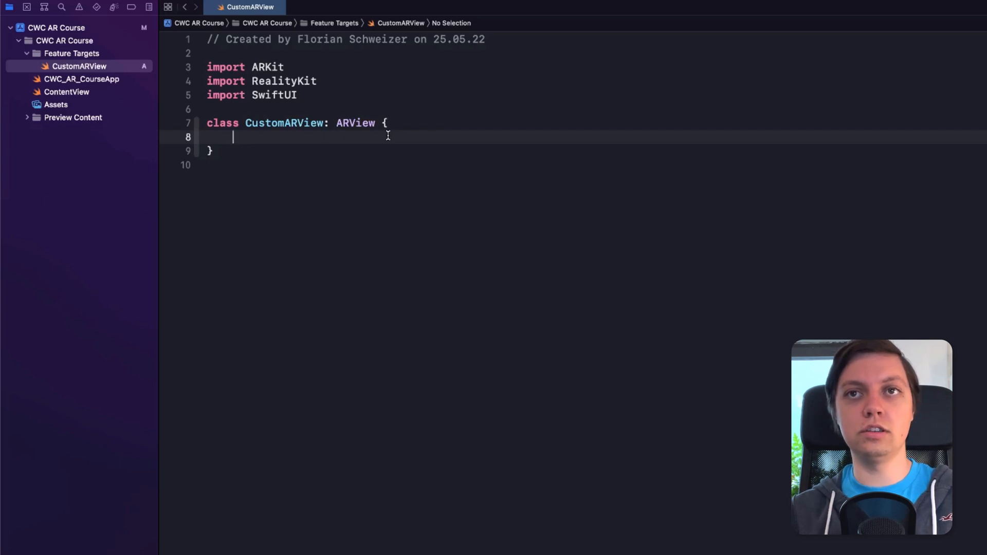
Add required init(frame frameRect: CGRect) calling super.init(frame: frameRect)
text(init)
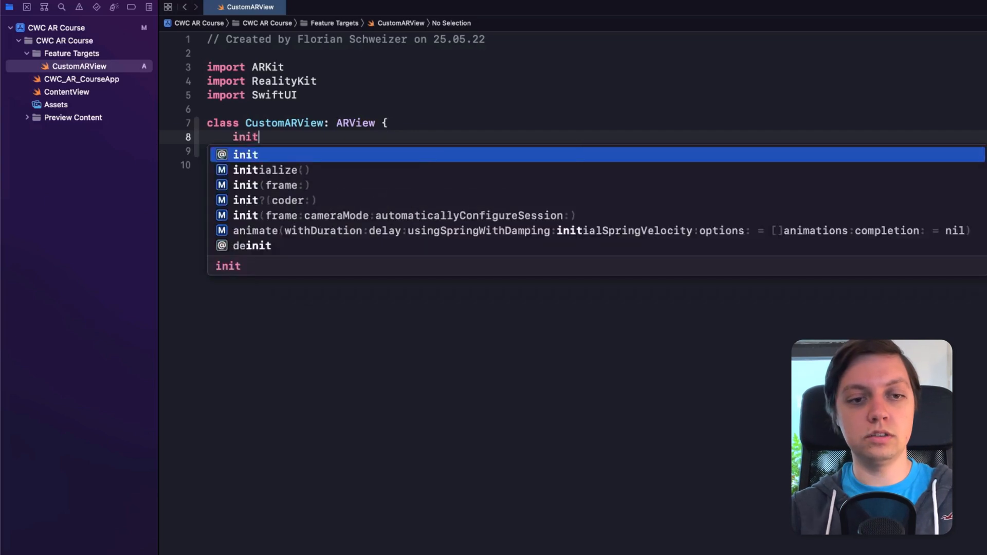
click(271, 185)
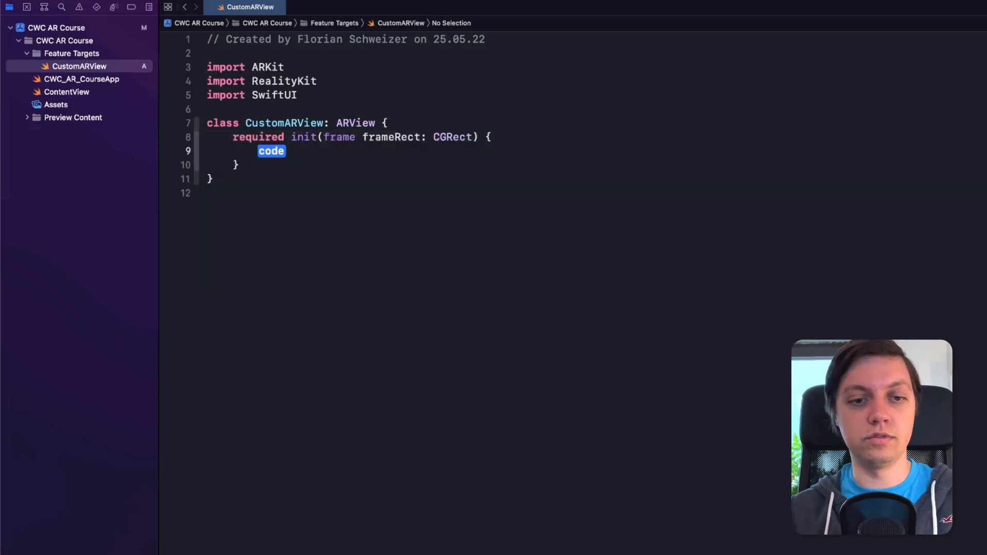
text(super.init(frame: CGRect)
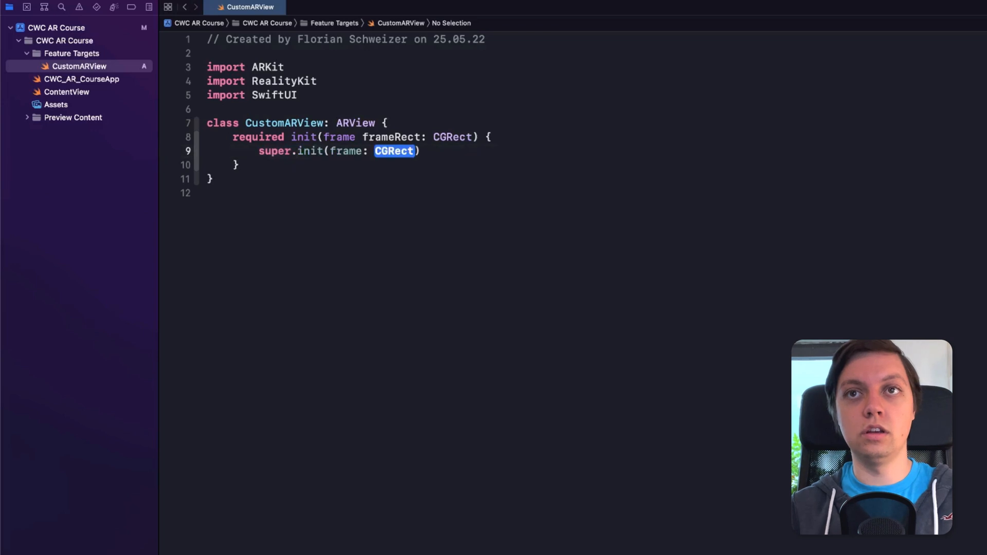
text(frameRect)
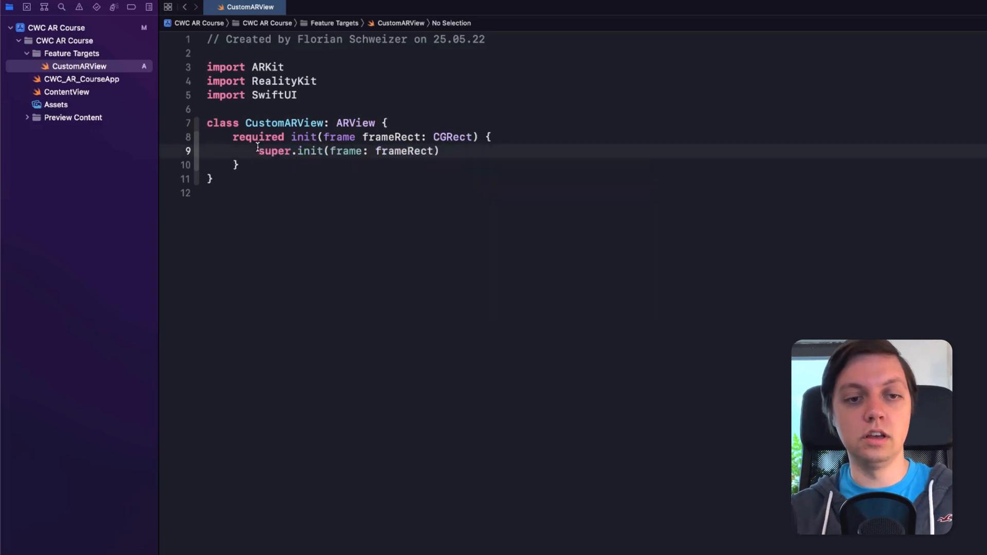
double_click(355, 123)
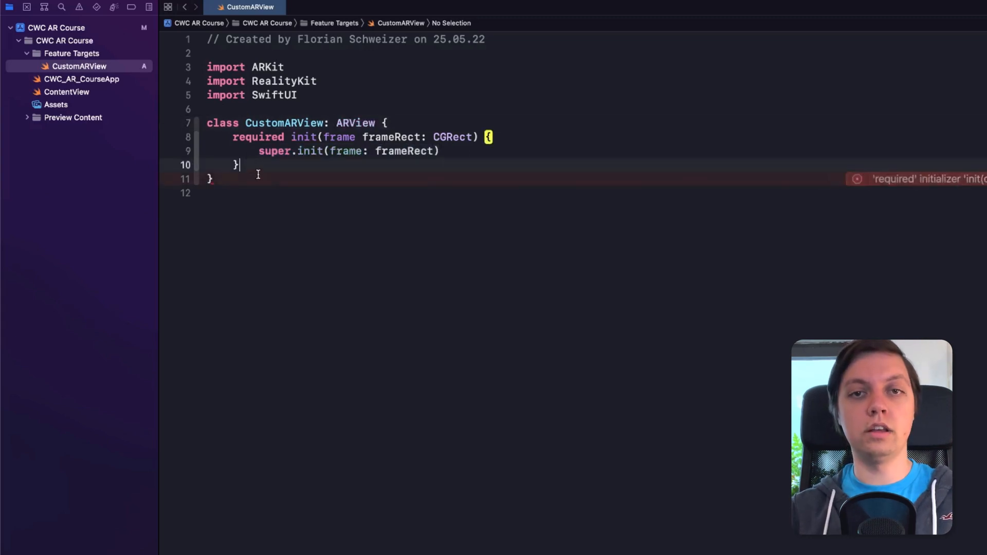
Add dynamic required init?(coder:) with fatalError("init(coder:) has not been implemented")
text(init?(coder decoder: NSCoder) {)
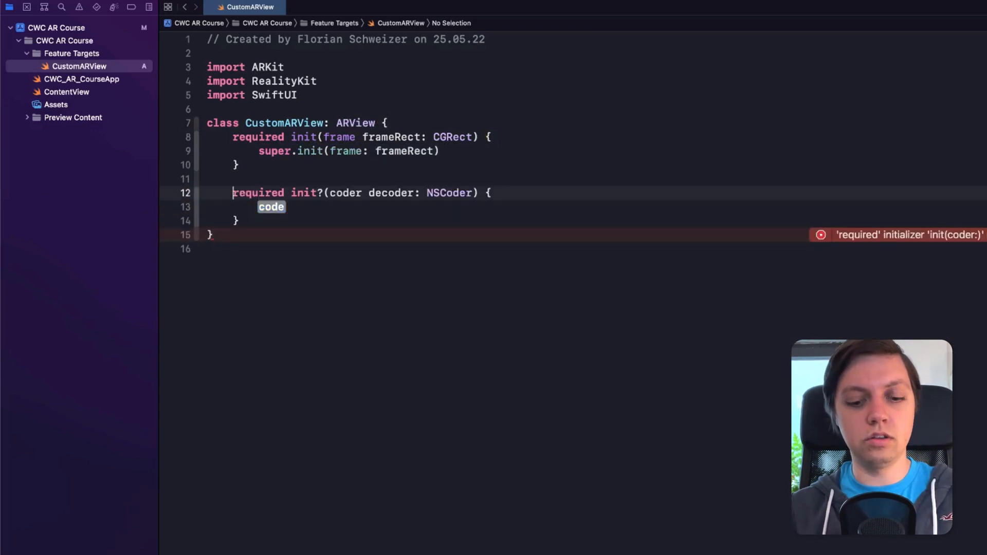
text(dynamic)
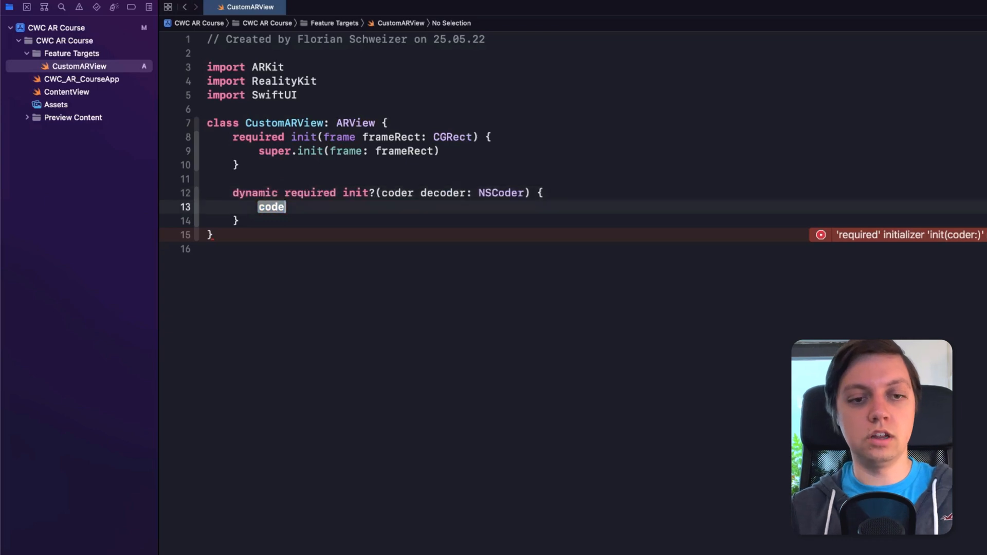
key(Backspace)
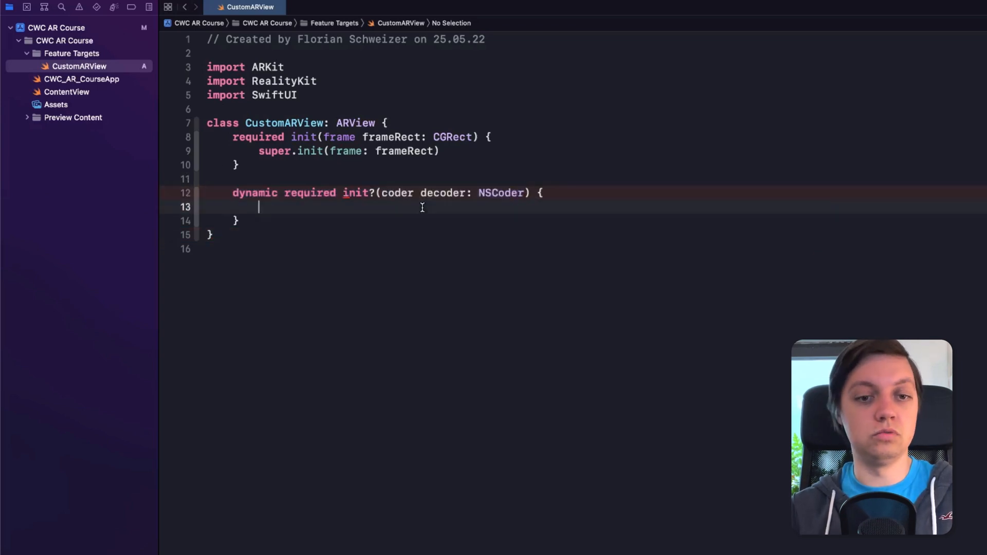
text(fatalError(")
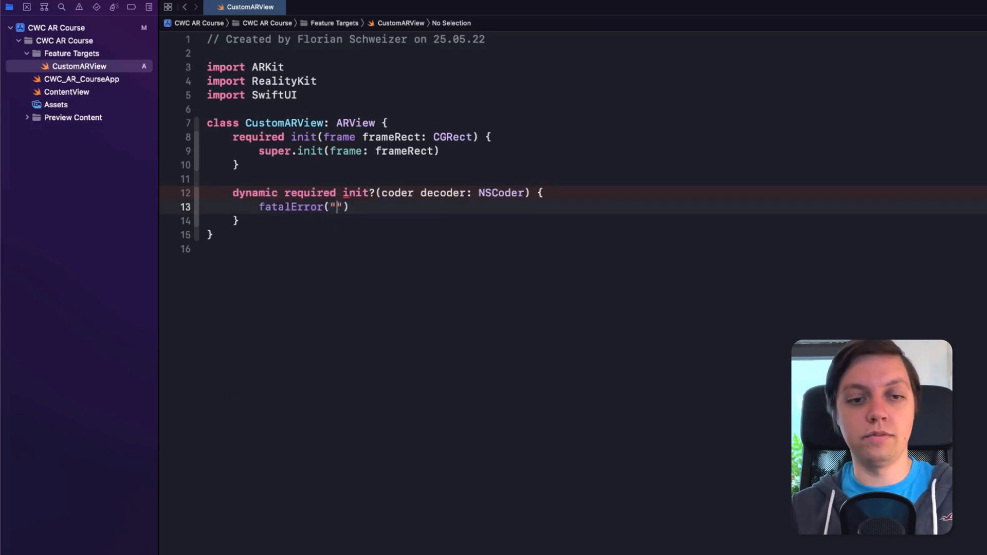
text(init(c)
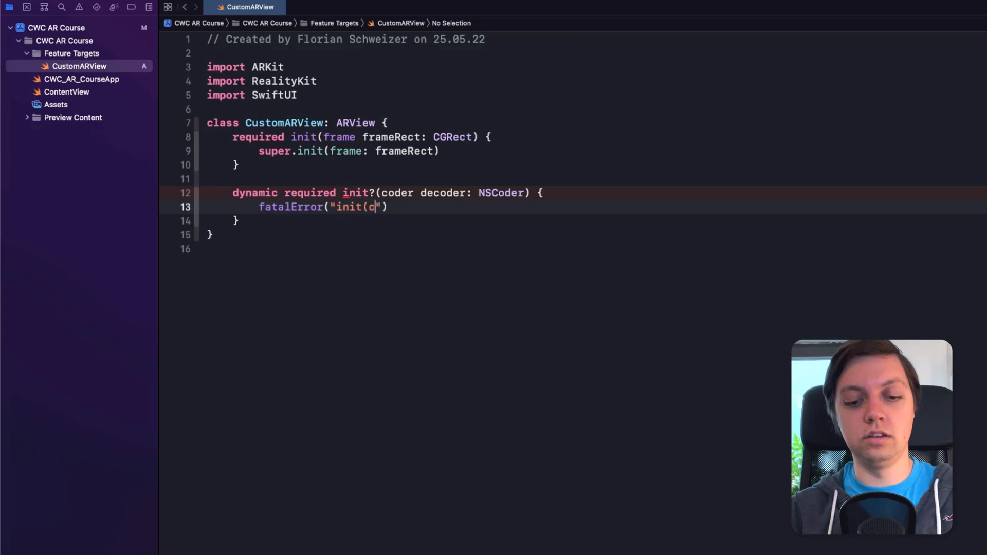
text(oder:)
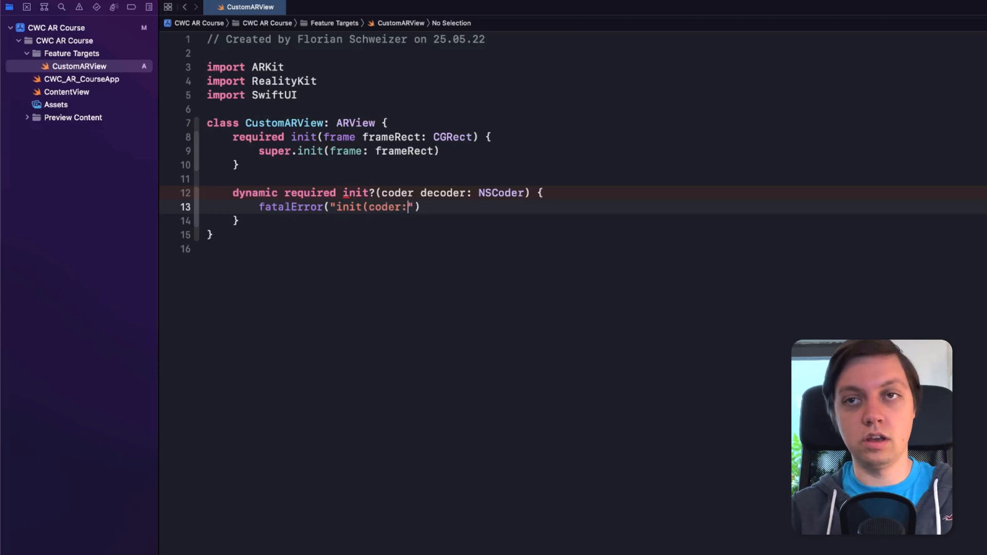
text(has not been implemented)
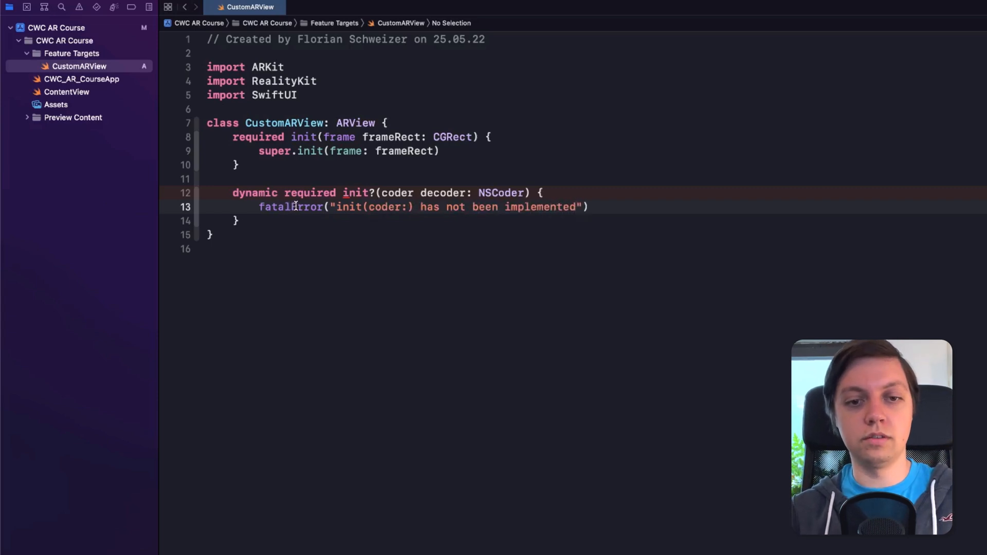
click(239, 220)
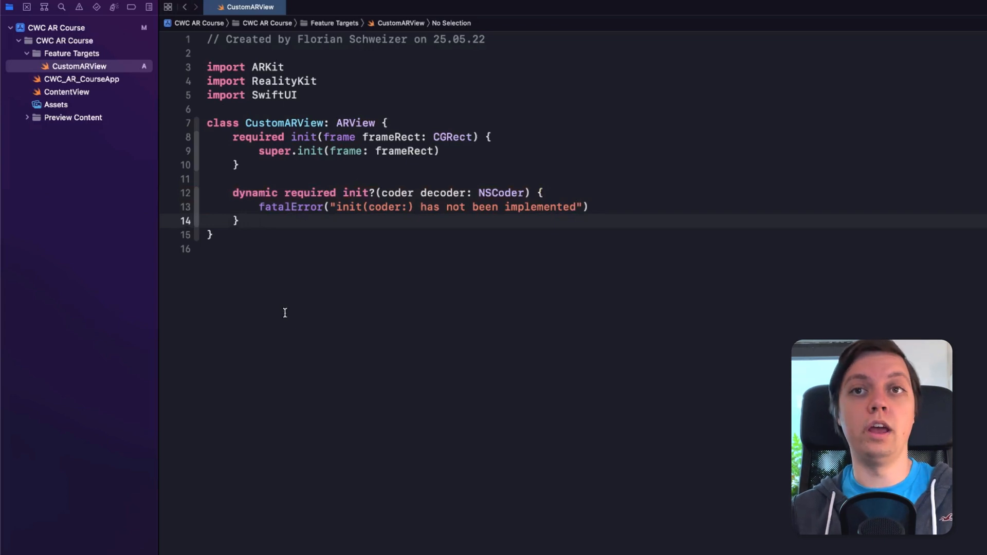
Write convenience init() { self.init(frame: UIScreen.main.bounds) } below the coder initializer
text(co)
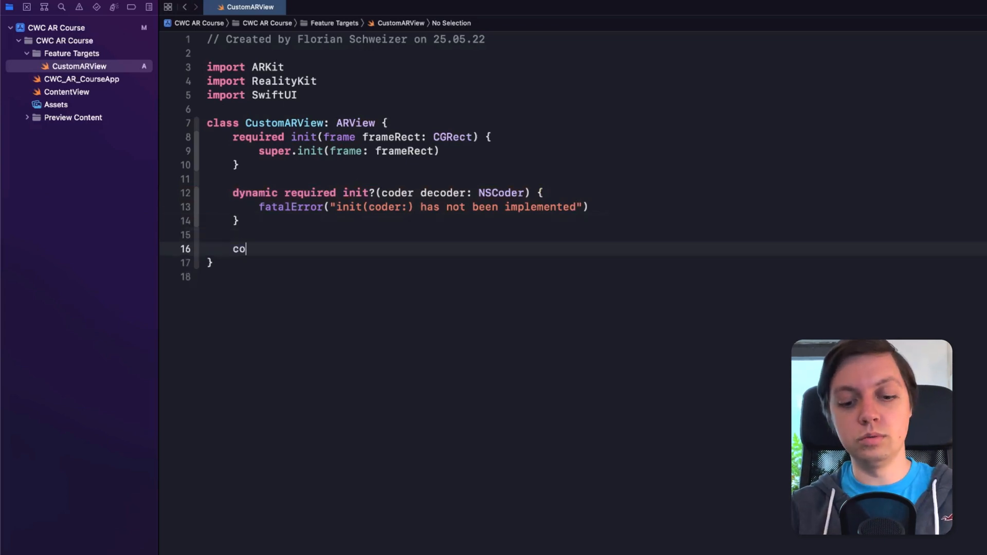
text(nvenience)
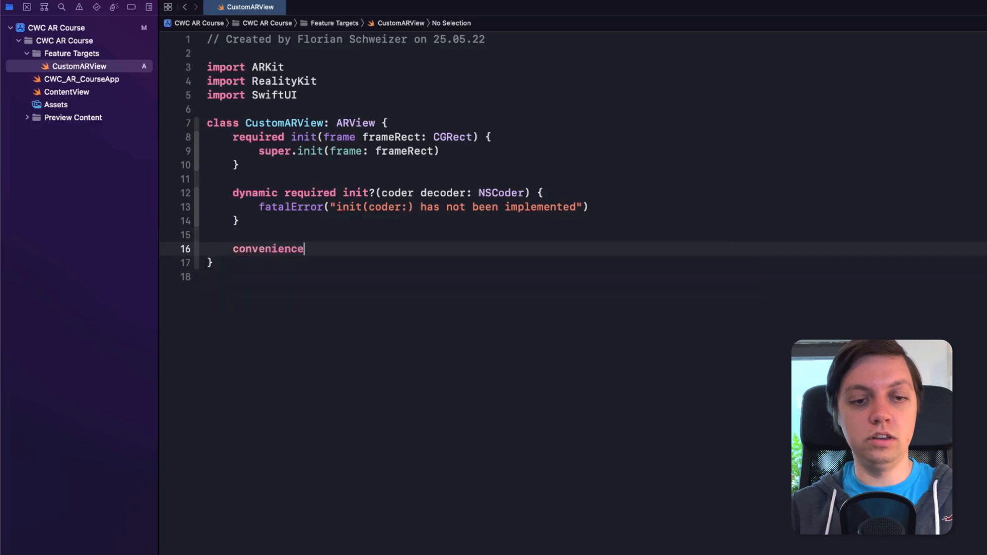
text(init())
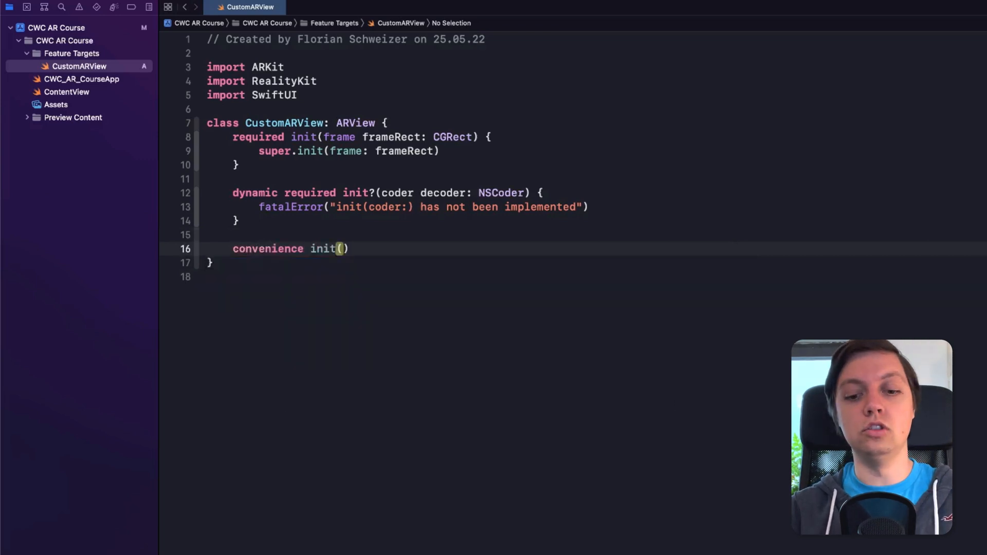
text({)
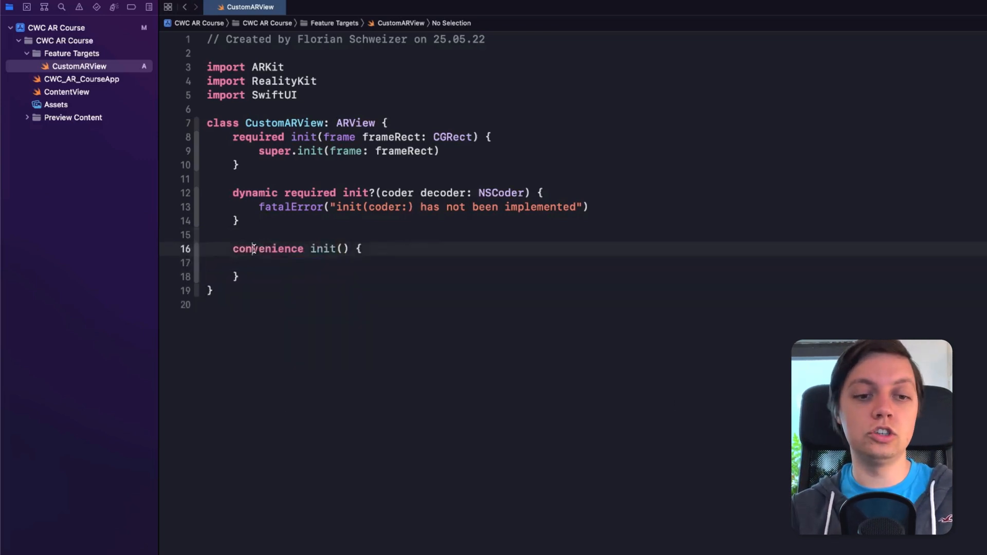
double_click(267, 249)
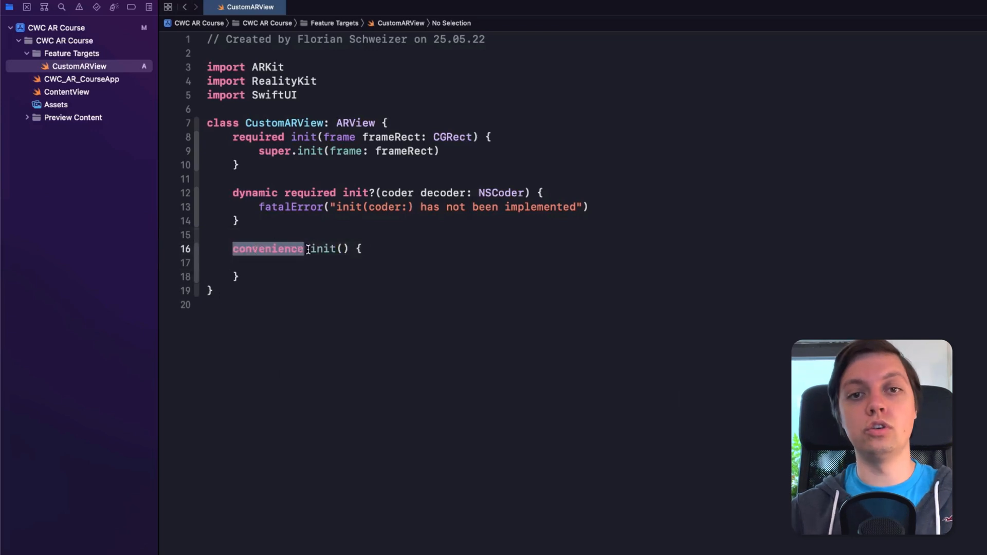
click(346, 263)
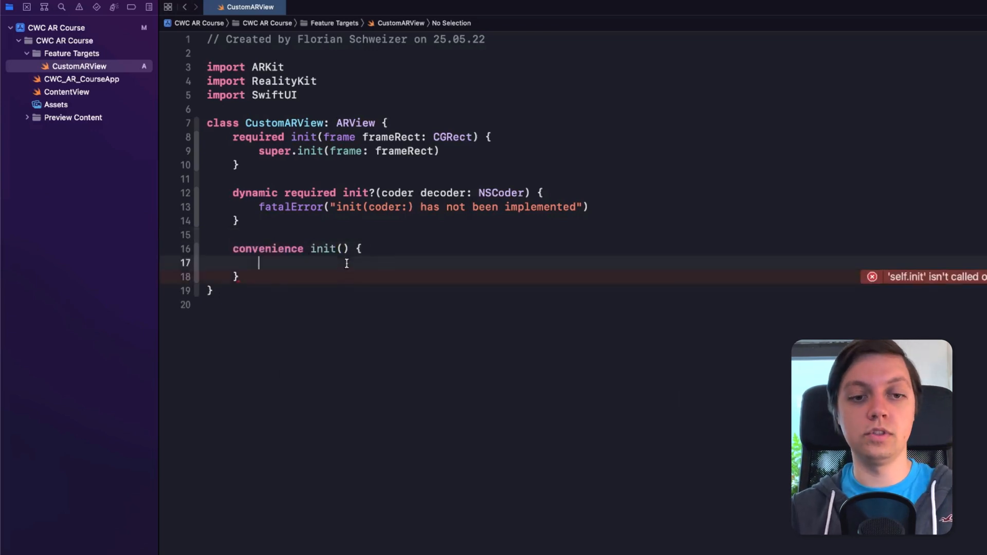
text(self.init(frame: CGRect)
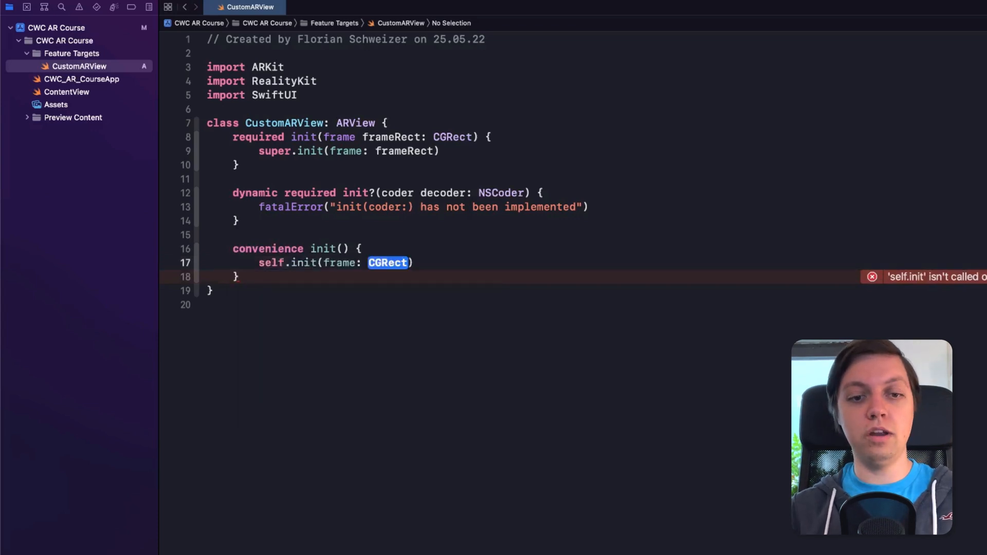
text(UIScreen.main)
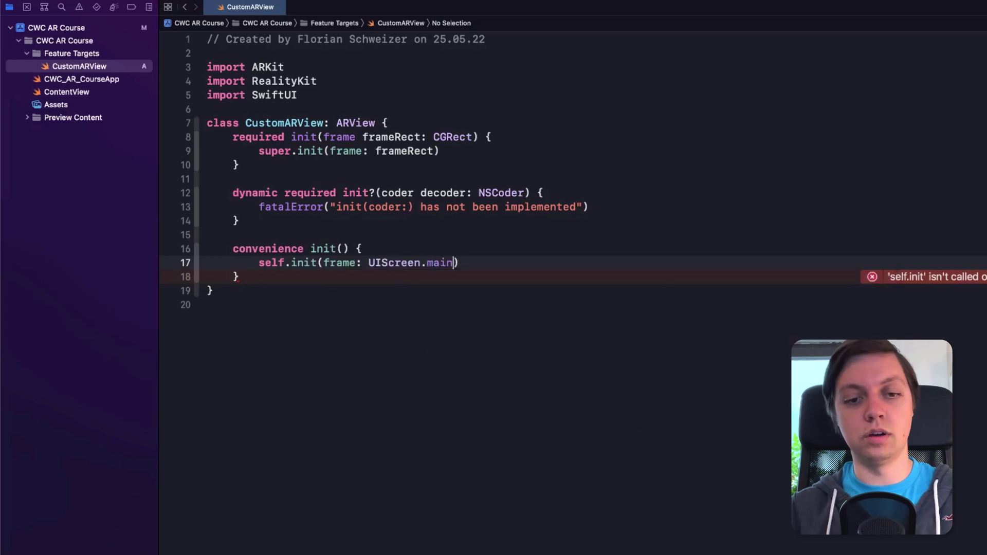
text(.bounds)
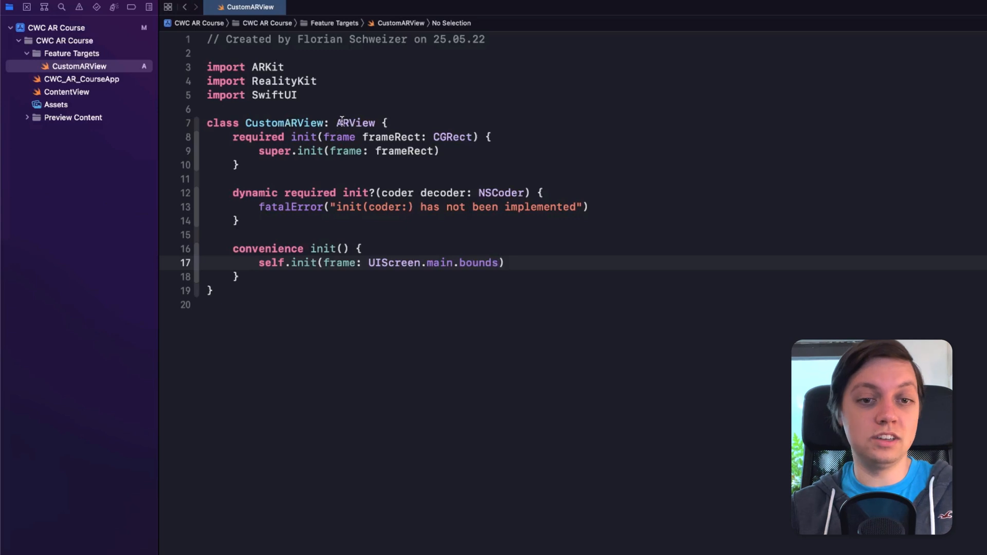
double_click(355, 123)
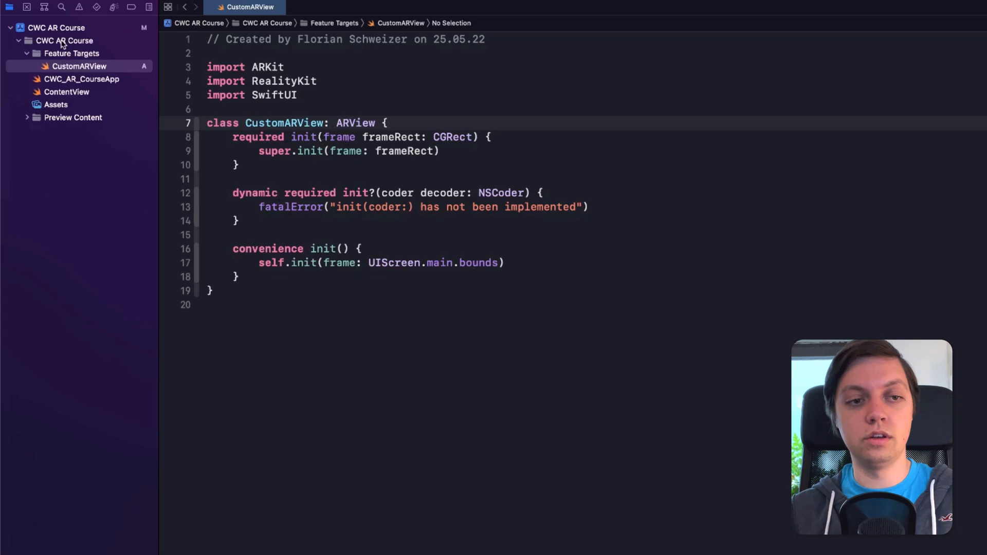
Add a Swift file named CustomARViewRepresentable to the Feature Targets group
right_click(59, 40)
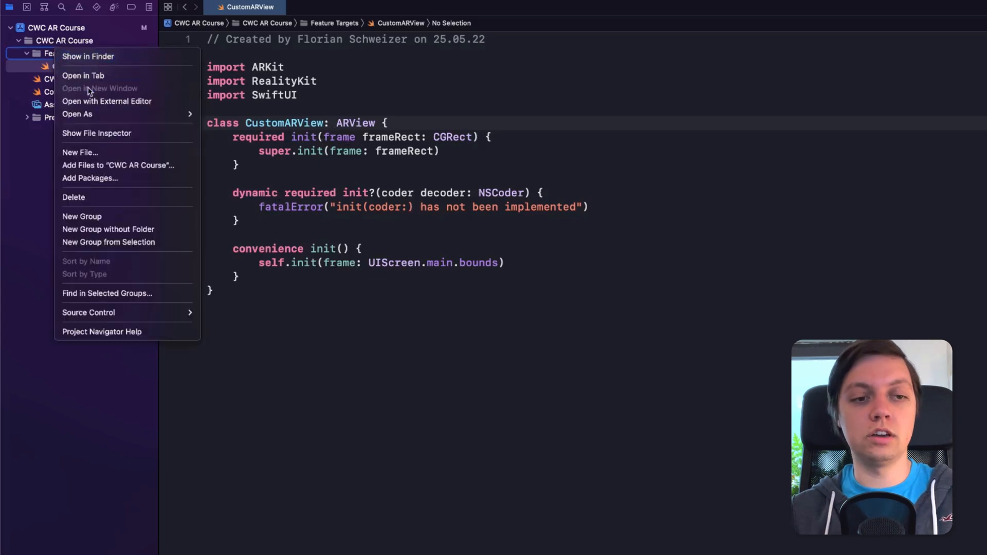
click(80, 152)
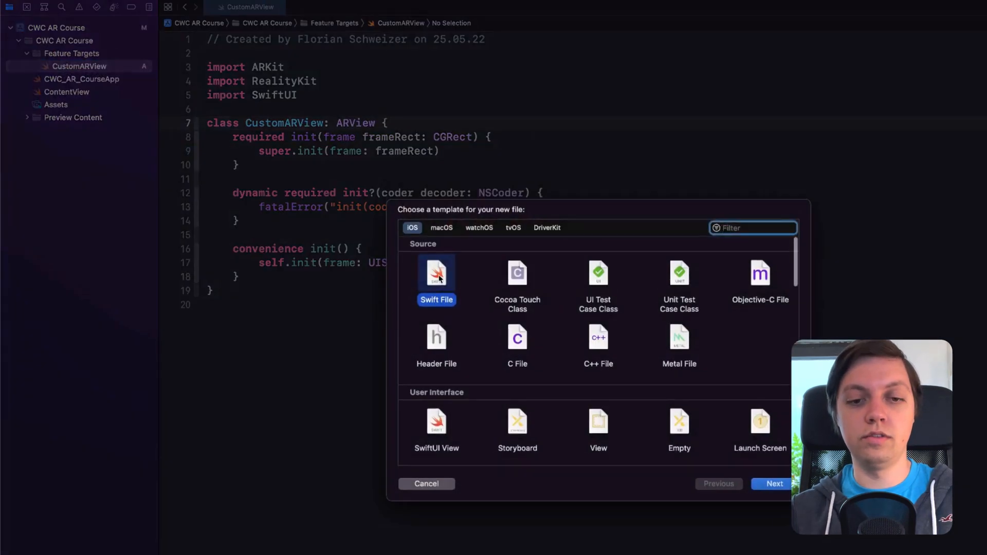
click(774, 483)
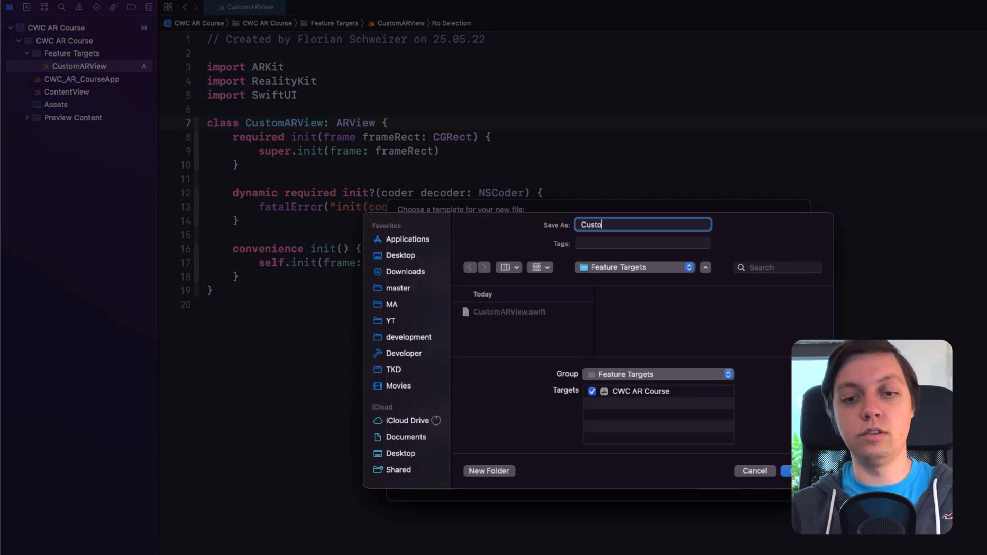
text(mARViewR)
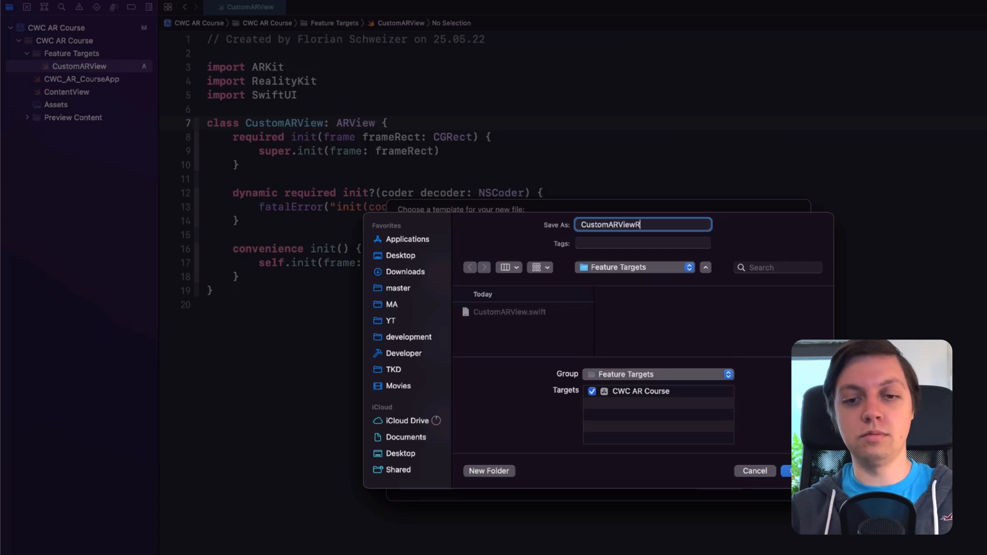
text(epresent)
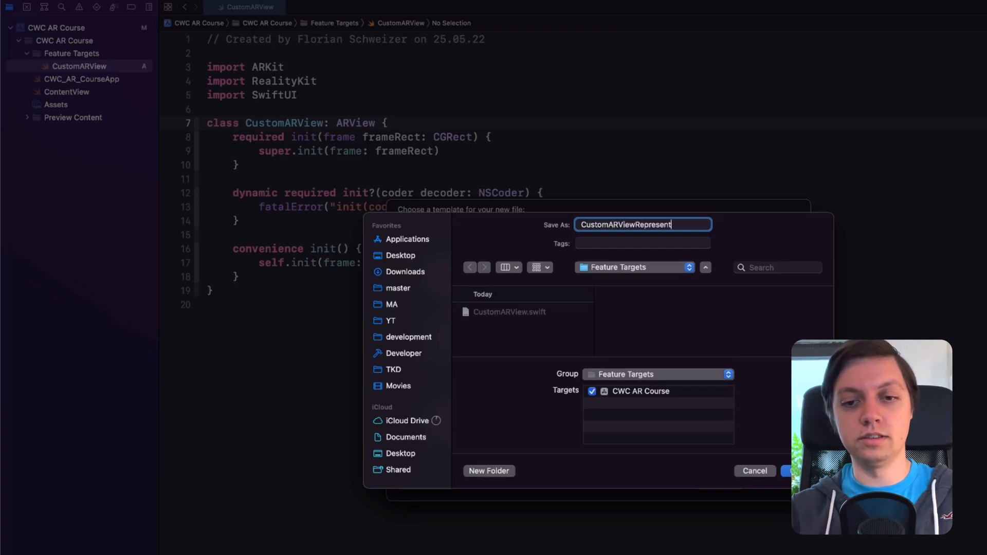
text(able)
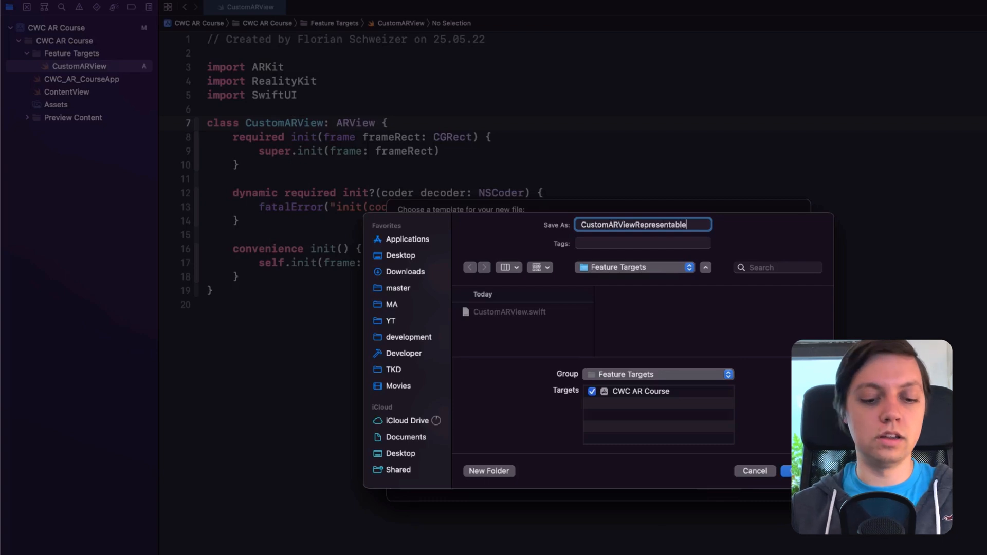
click(790, 471)
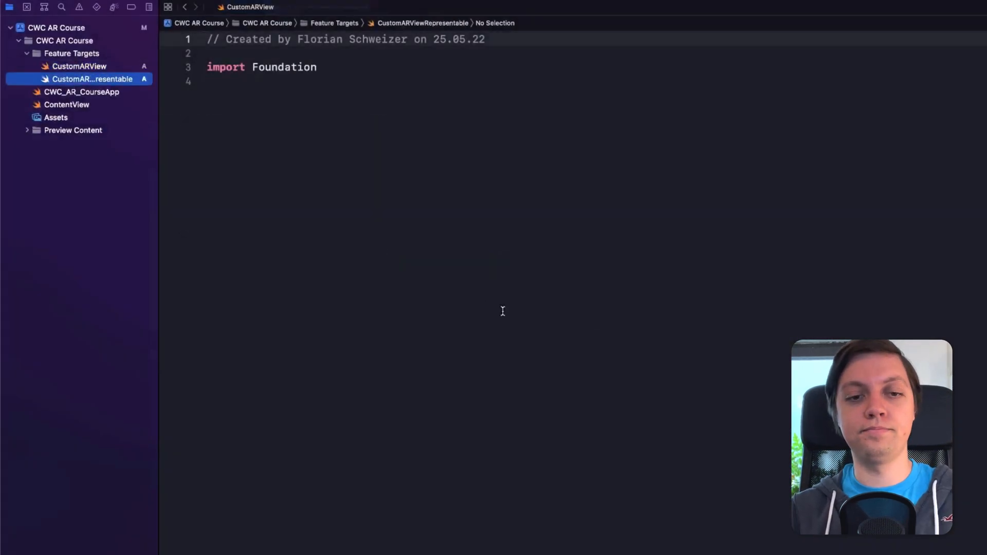
Import SwiftUI and declare struct CustomARViewRepresentable: UIViewRepresentable { }
double_click(284, 67)
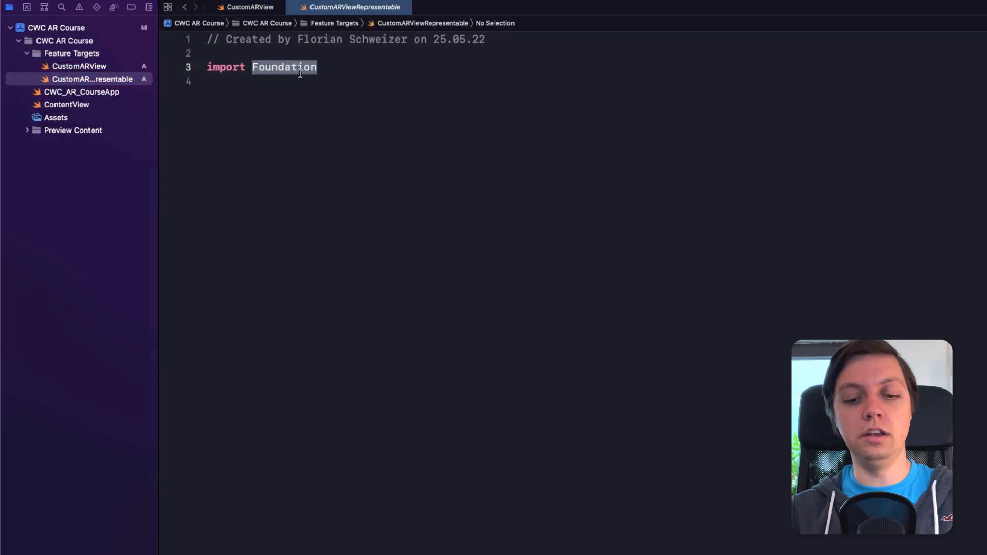
text(SwiftUI)
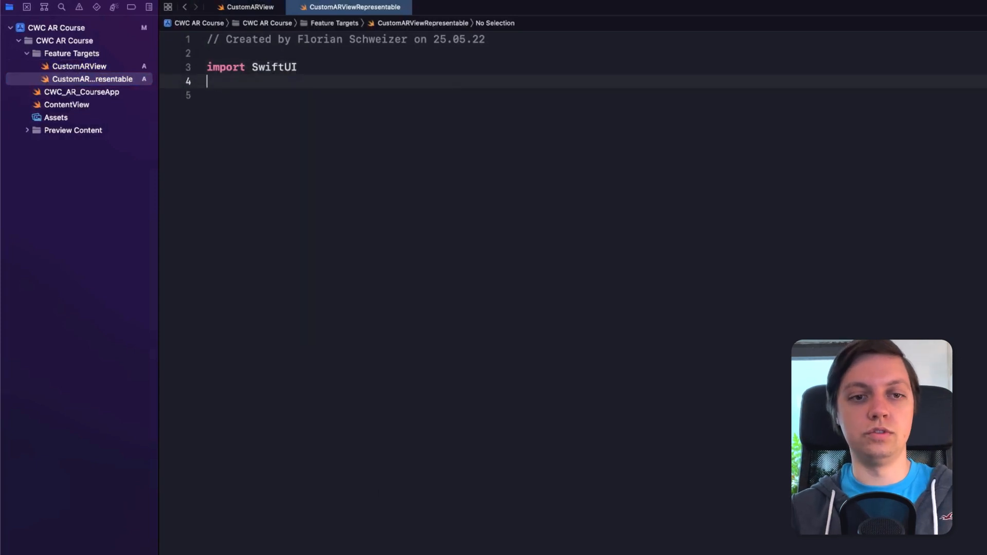
text(struct)
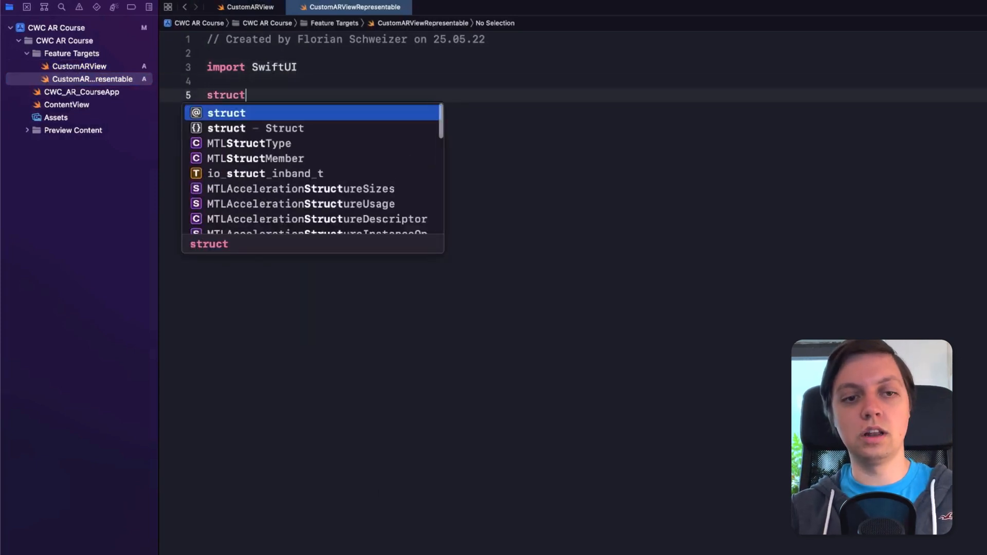
key(Escape)
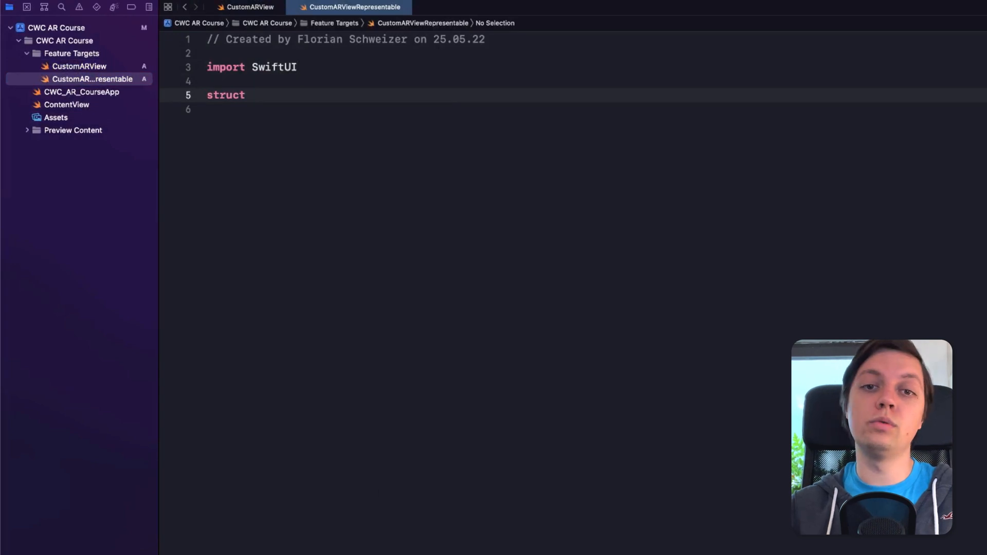
text(CustomARViewRepresentable)
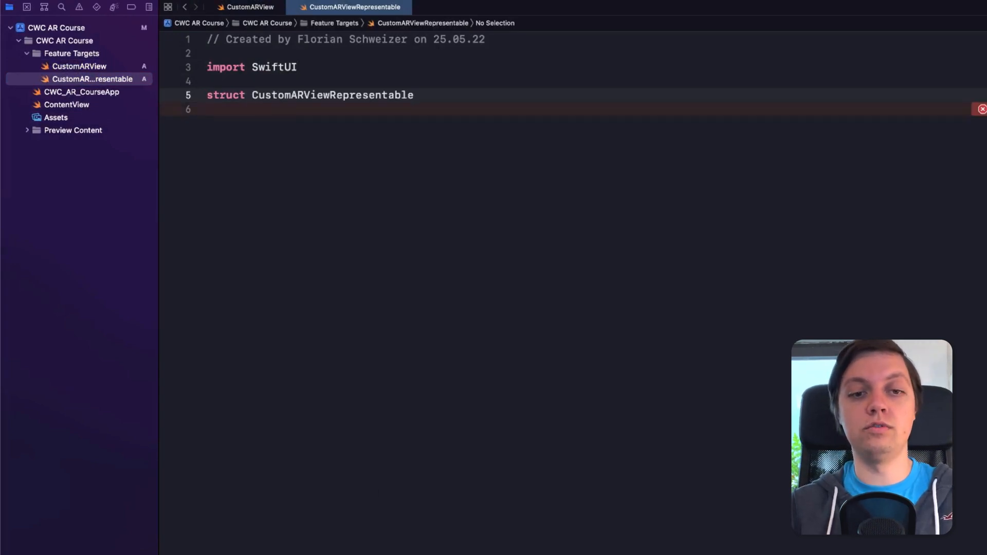
text(: UI)
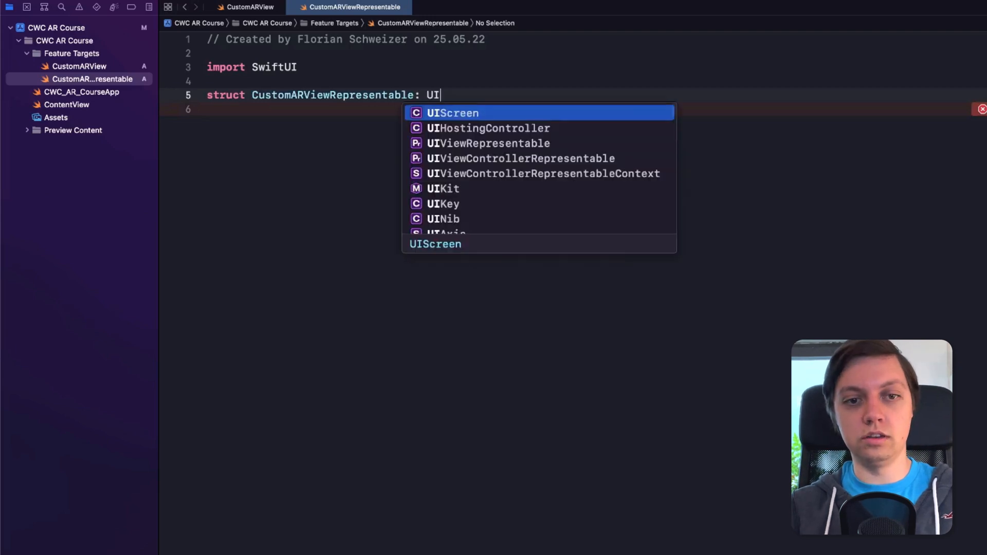
click(488, 142)
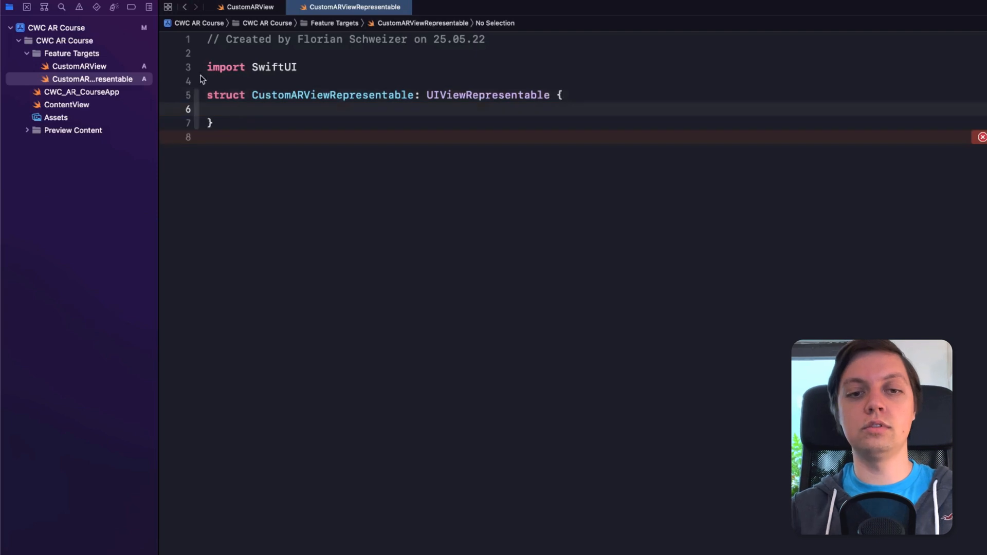
double_click(331, 95)
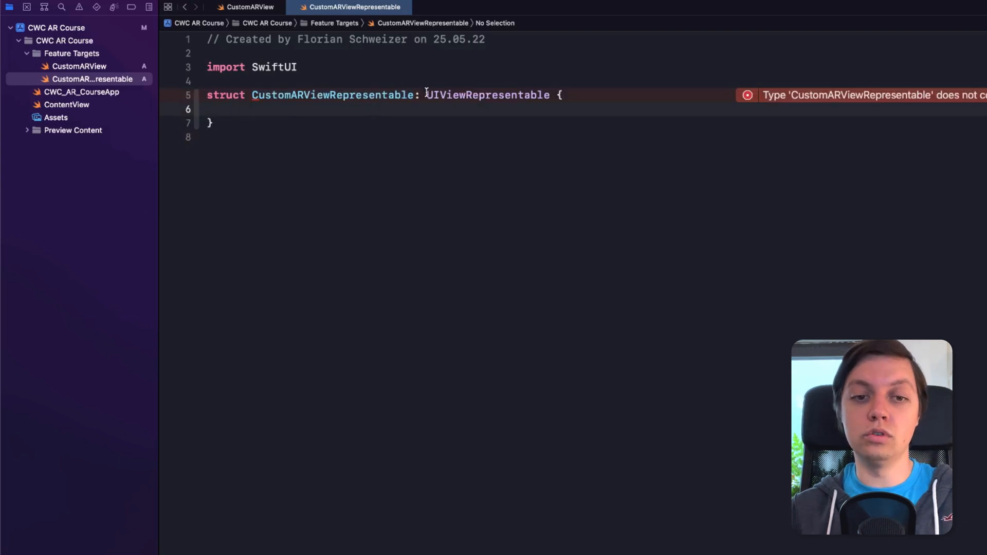
Insert makeUIView and updateUIView stubs through autocomplete
double_click(486, 95)
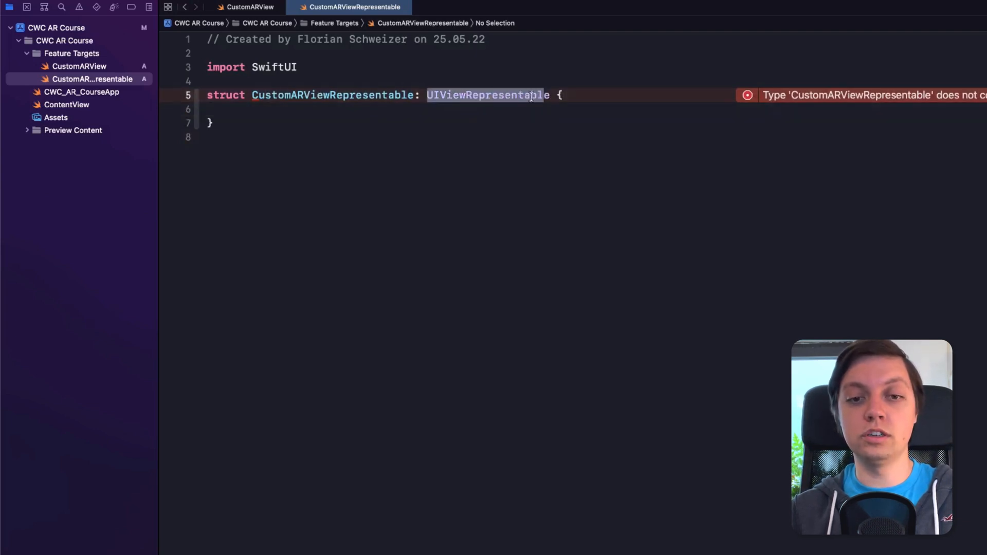
text(ma)
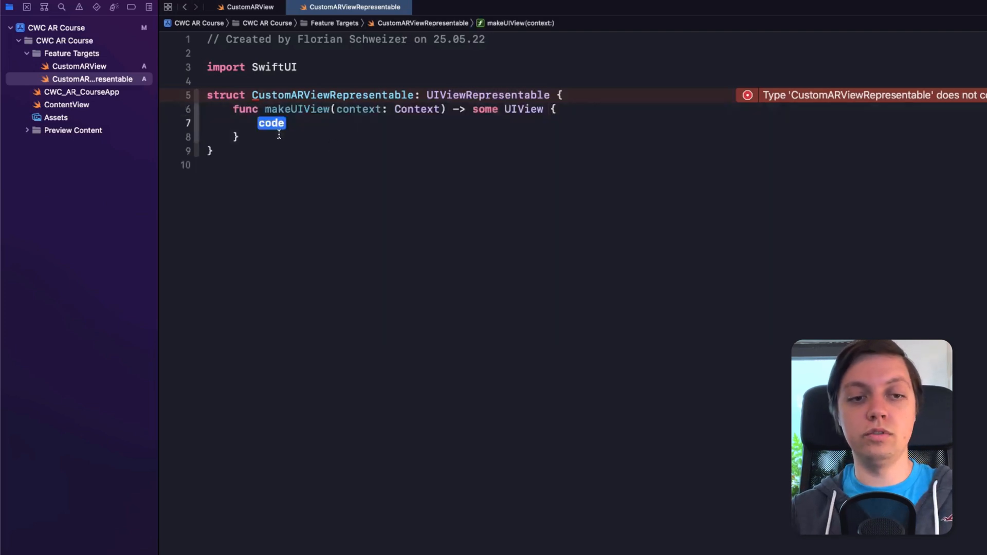
text(updateUIView(_ uiView: UIViewType, context: Context) {)
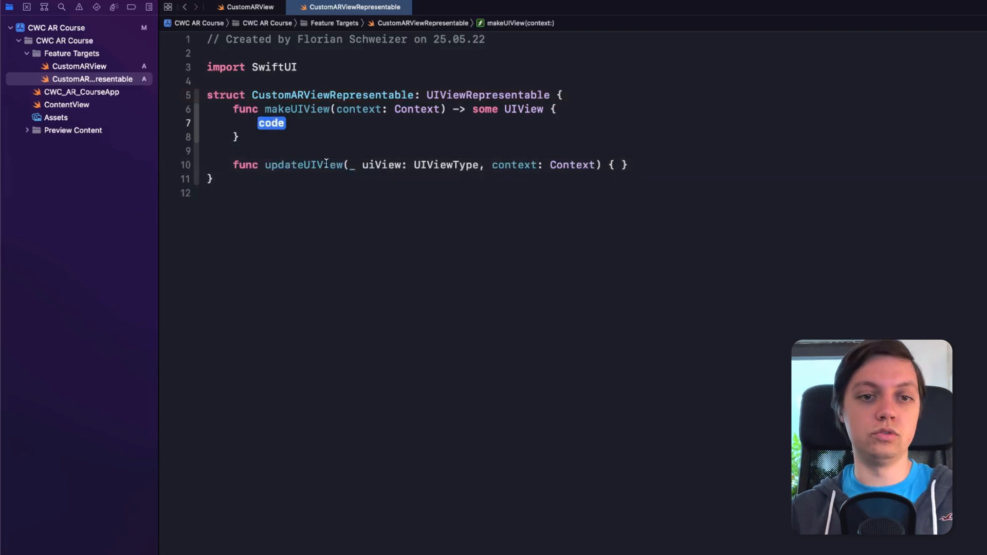
Replace the makeUIView placeholder with return CustomARView()
click(249, 6)
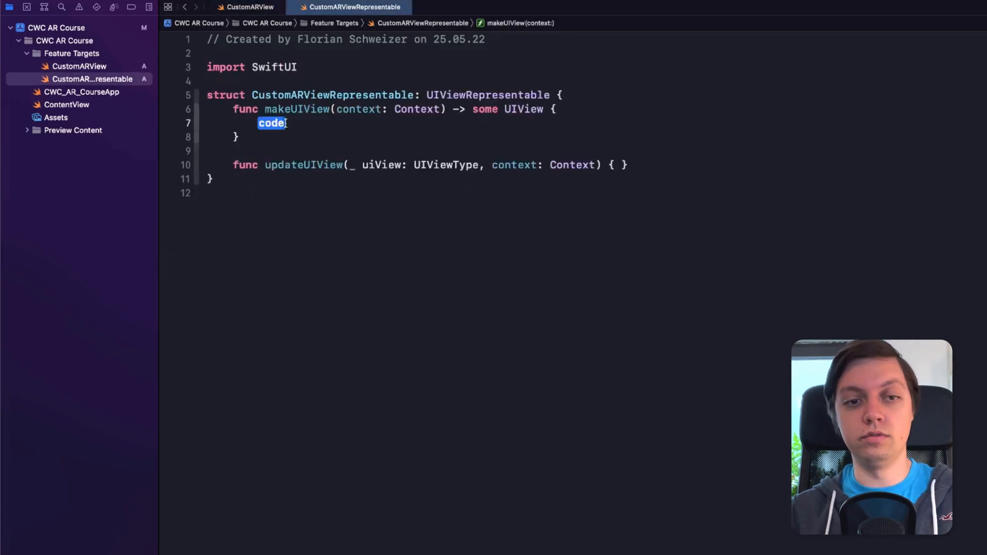
text(return C)
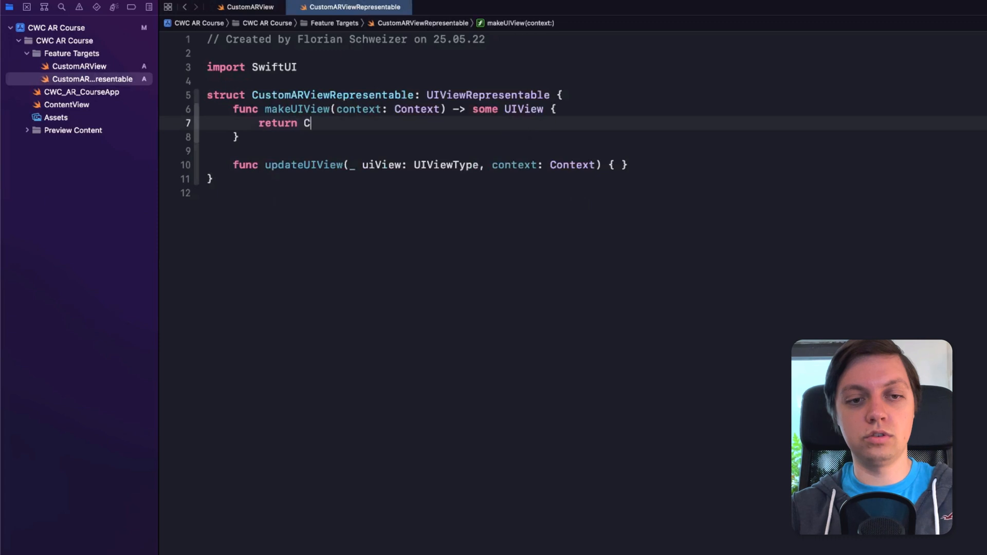
text(ustomARView()
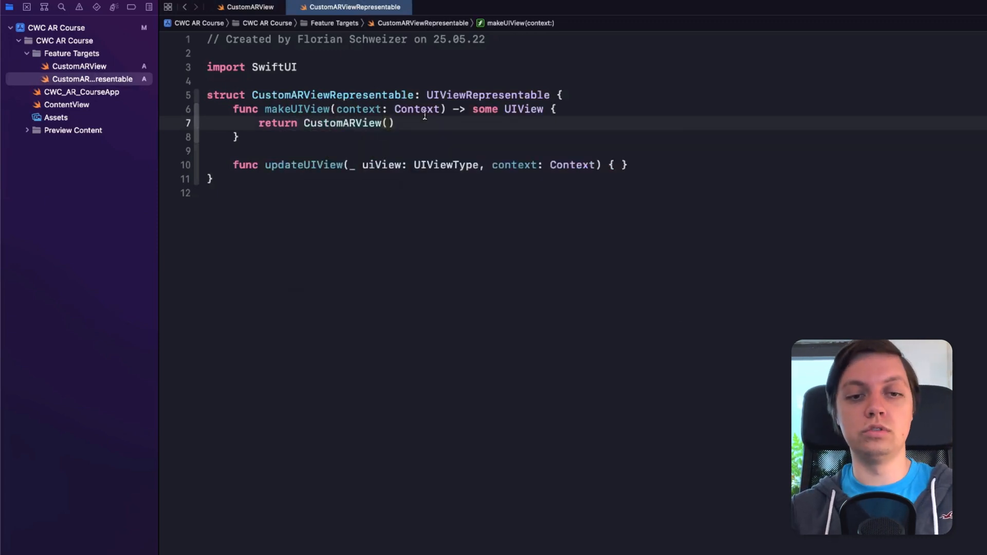
click(390, 123)
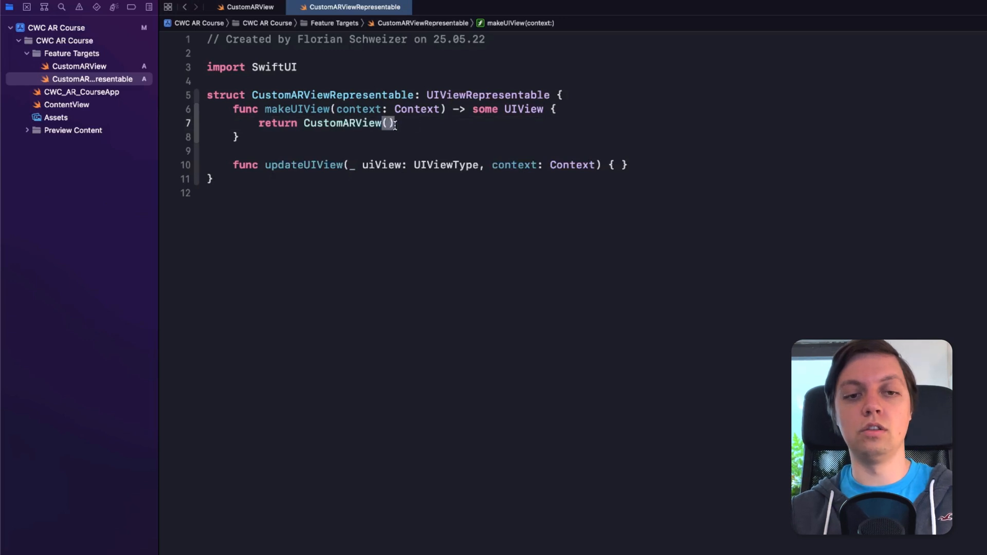
click(249, 6)
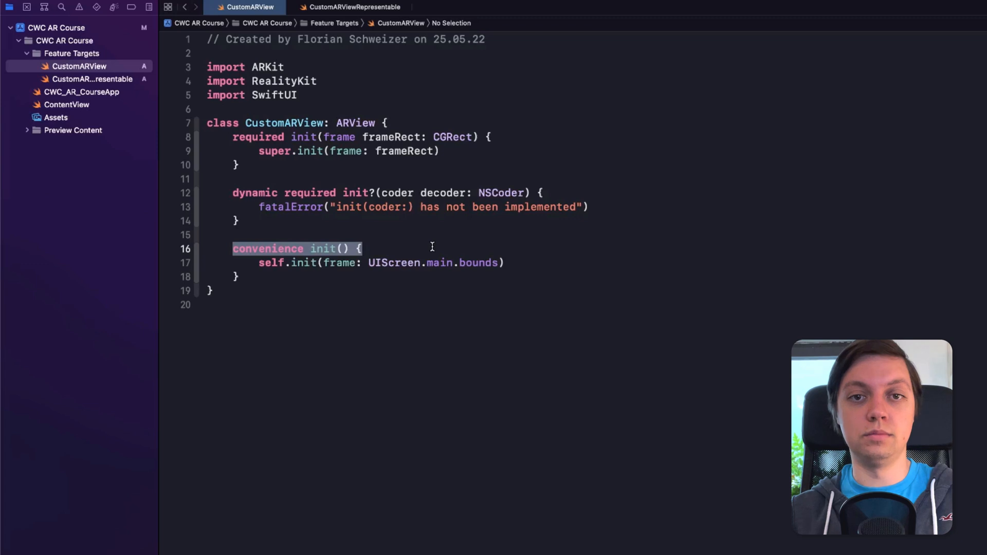
Replace some UIView and UIViewType with CustomARView in both representable methods
click(354, 7)
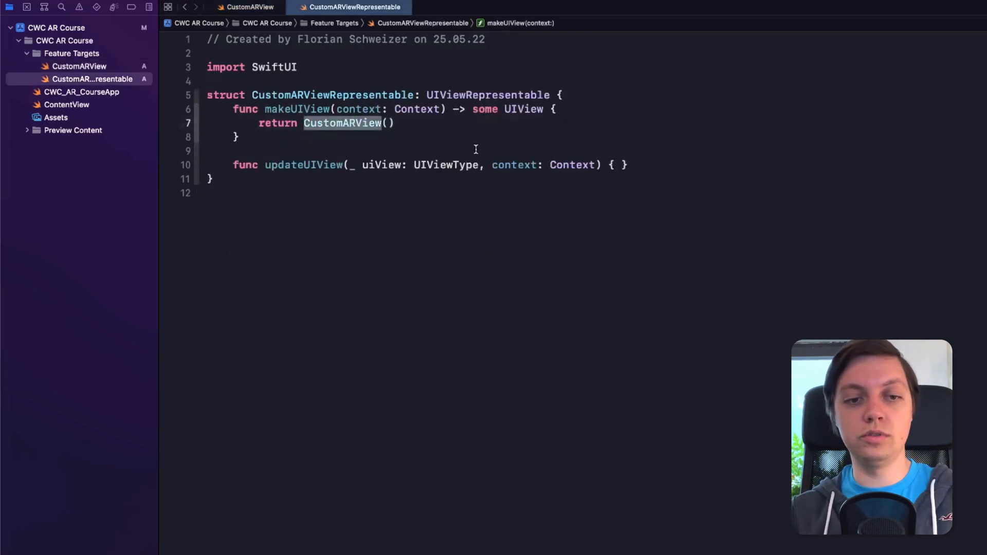
double_click(484, 109)
text(CustomAR)
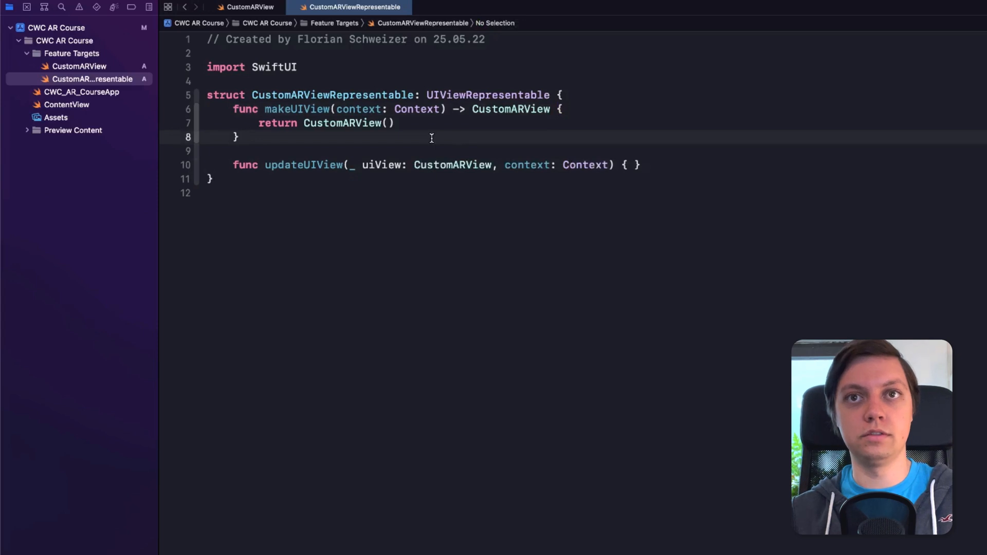
click(350, 122)
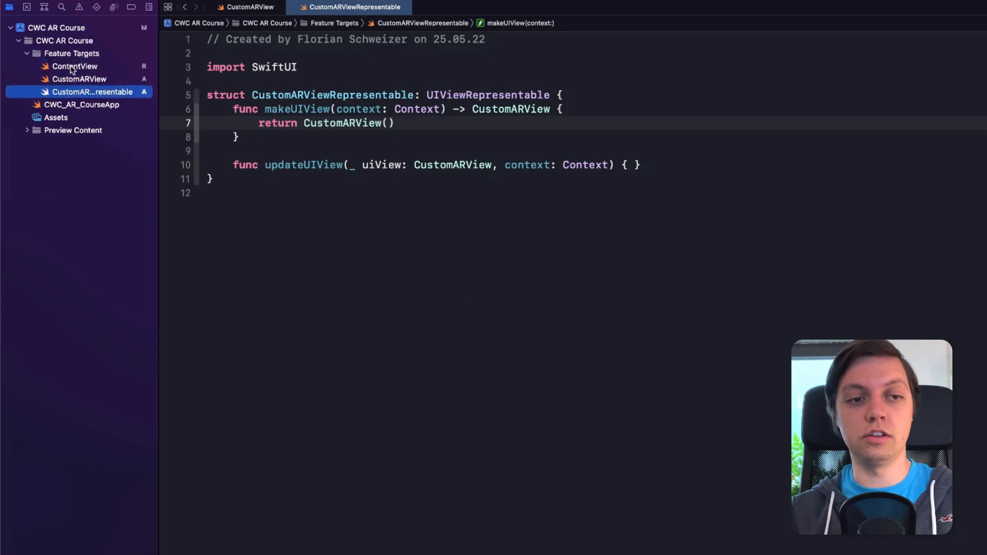
Drag ContentView into the Feature Targets group and open its code
click(74, 66)
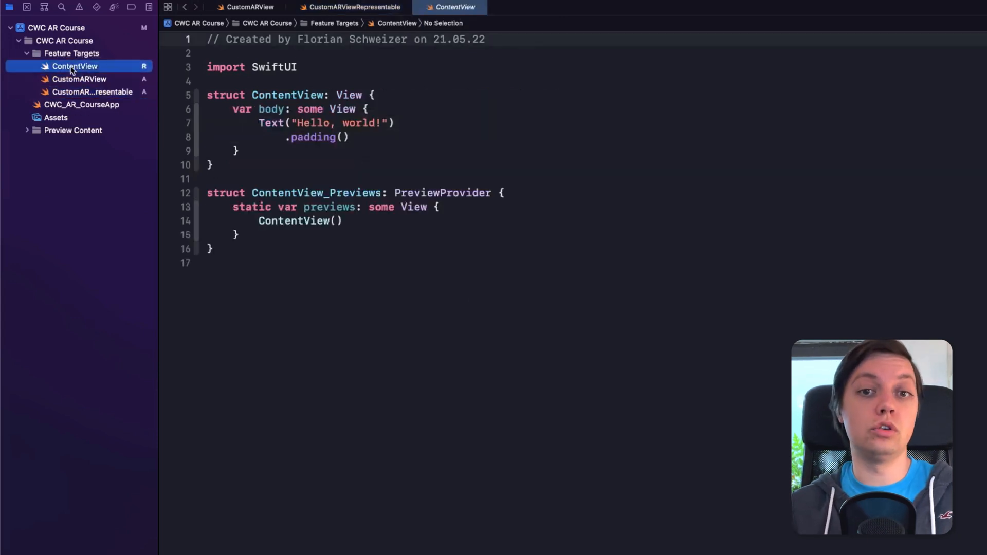
click(72, 53)
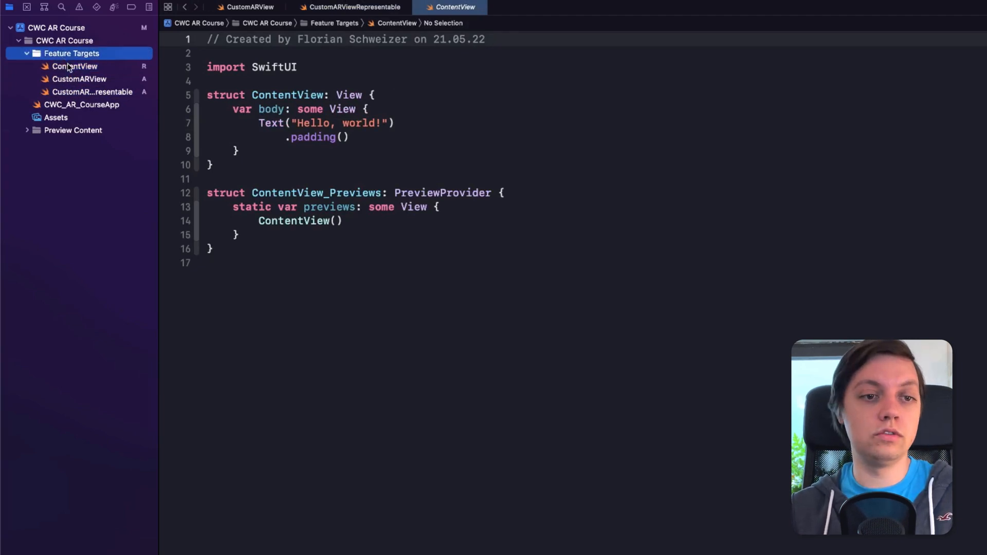
click(75, 67)
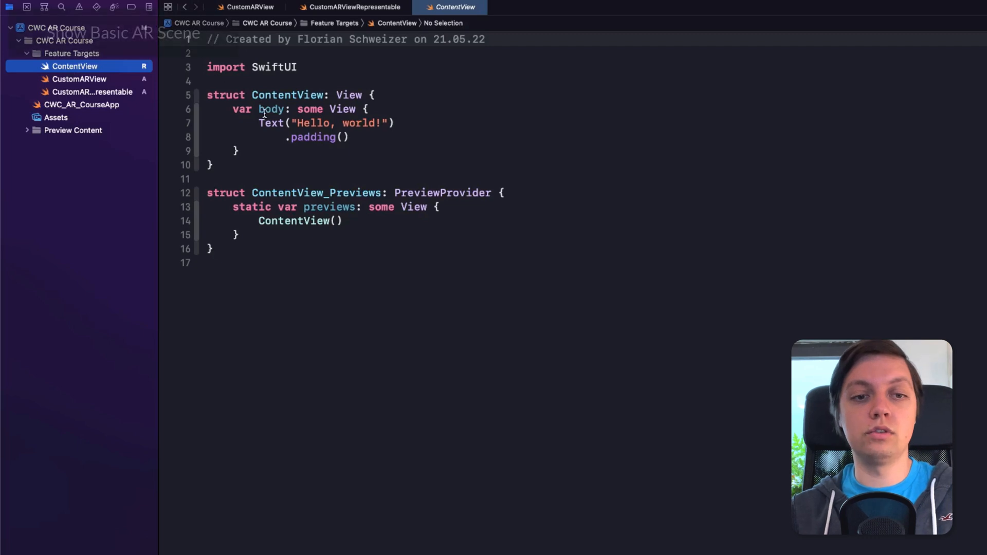
Replace the Hello, world! body with CustomARViewRepresentable() and an .ignoresSafeArea() modifier
drag(258, 123, 349, 137)
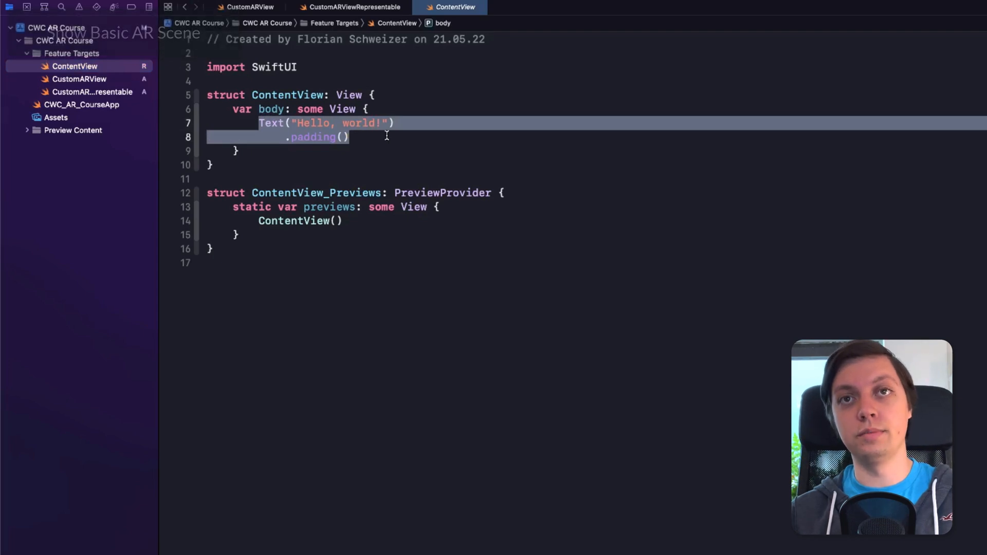
text(Custmo)
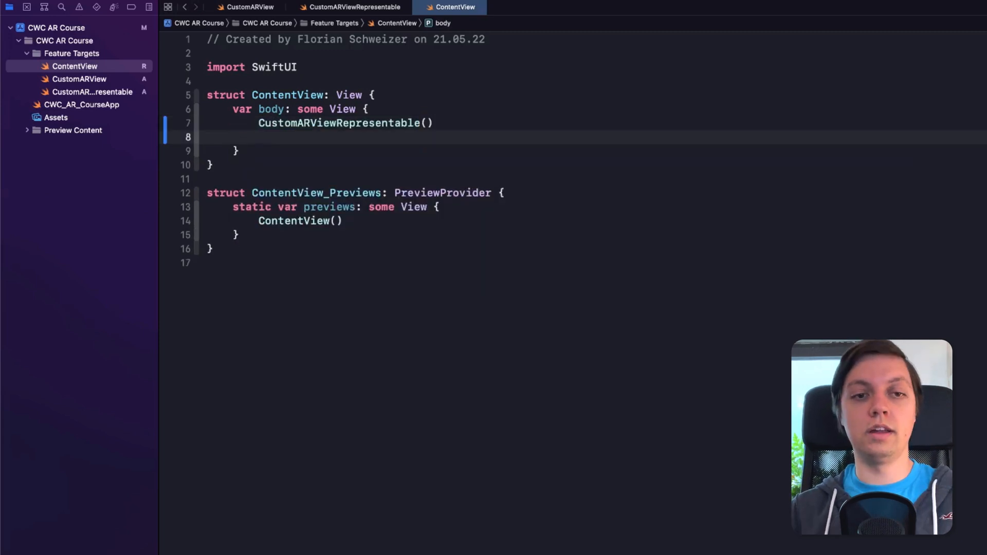
click(249, 7)
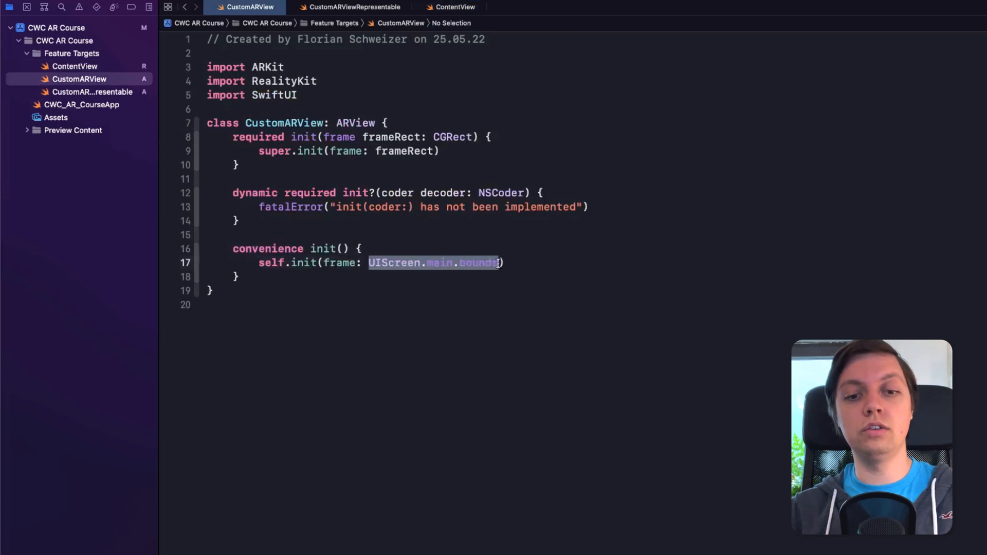
click(454, 7)
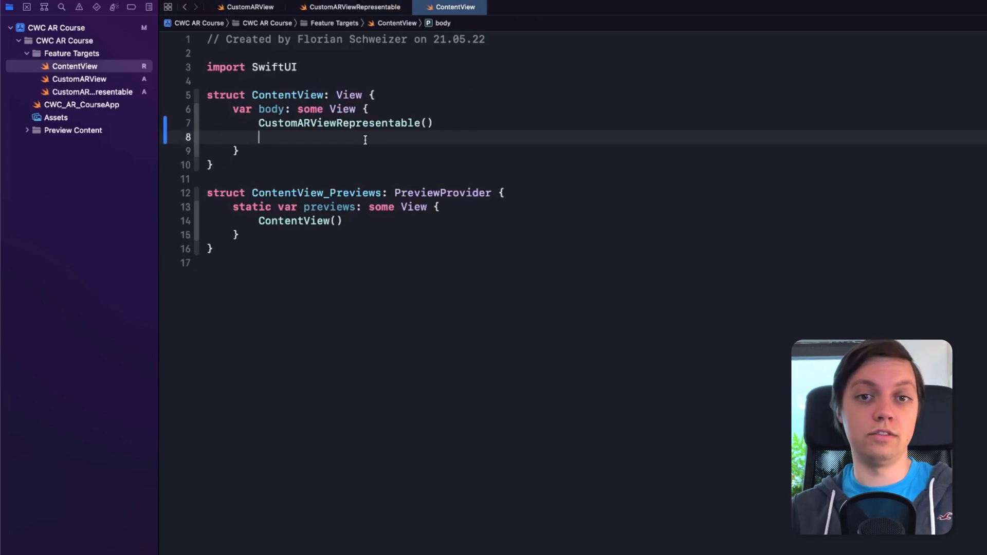
text(.ignoresSafeArea()
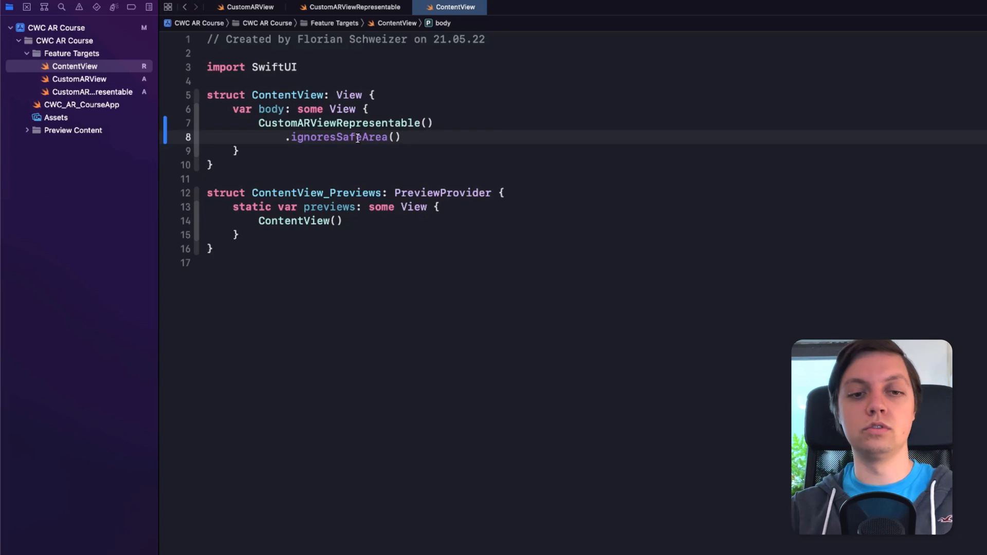
double_click(338, 137)
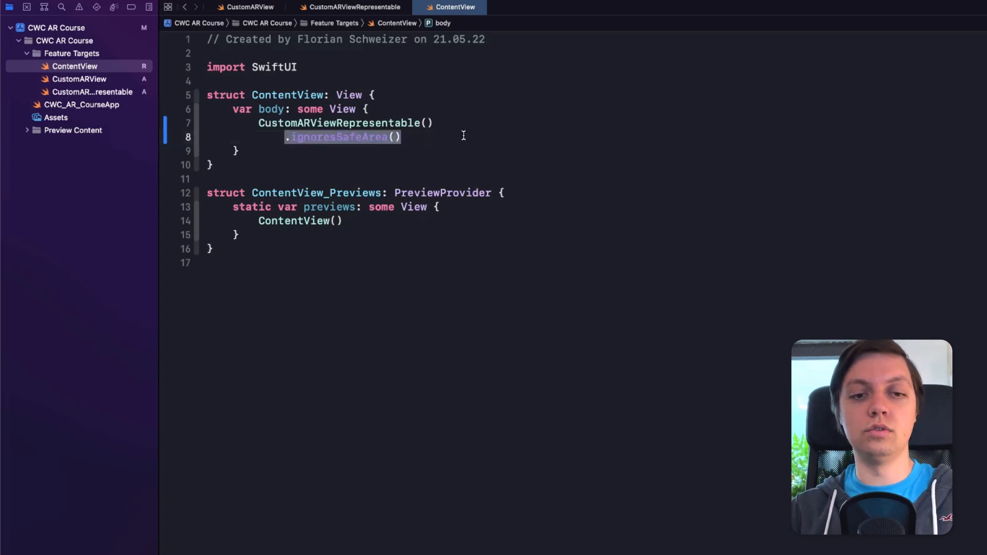
mouse_move(468, 140)
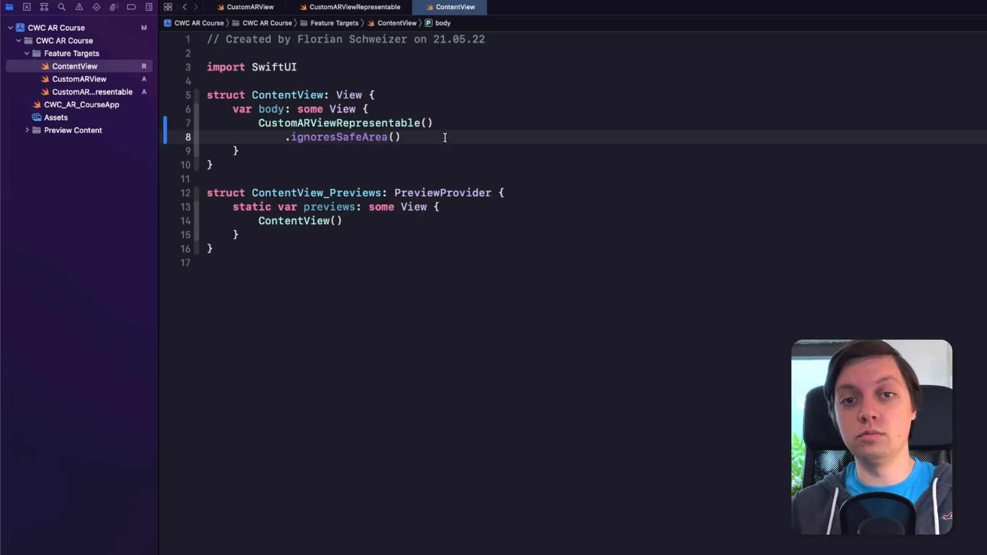
click(403, 137)
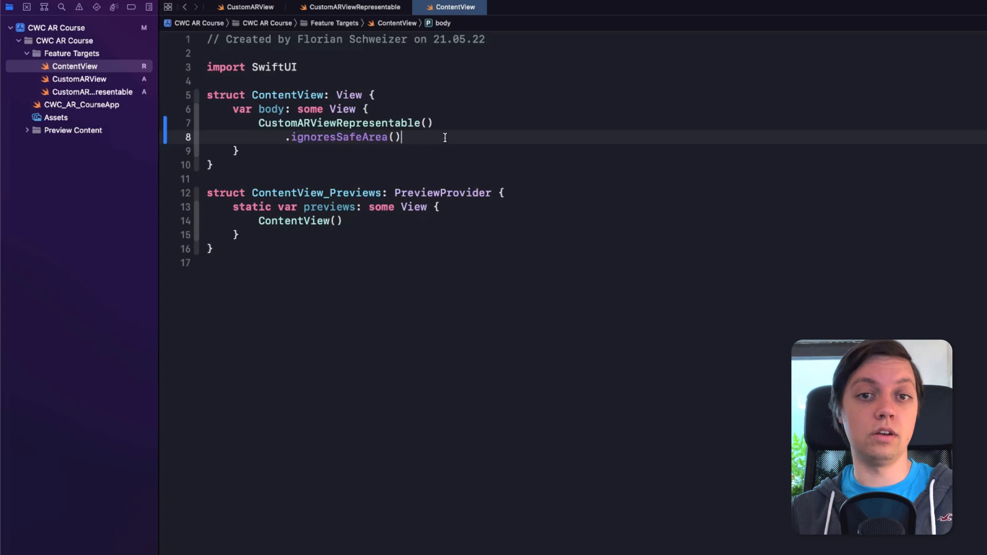
Select the CWC AR Course project and show its target's Info tab
click(56, 27)
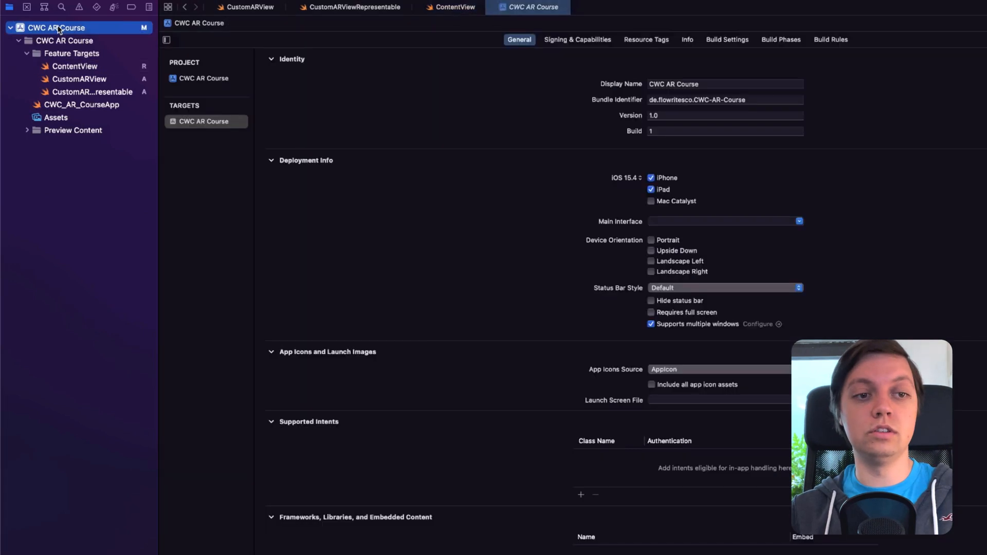
mouse_move(269, 84)
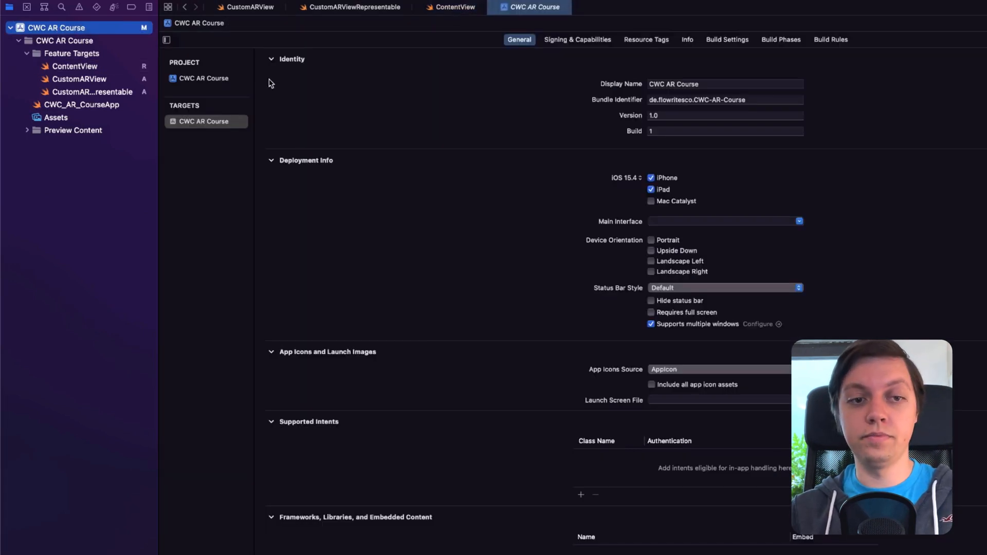
mouse_move(463, 80)
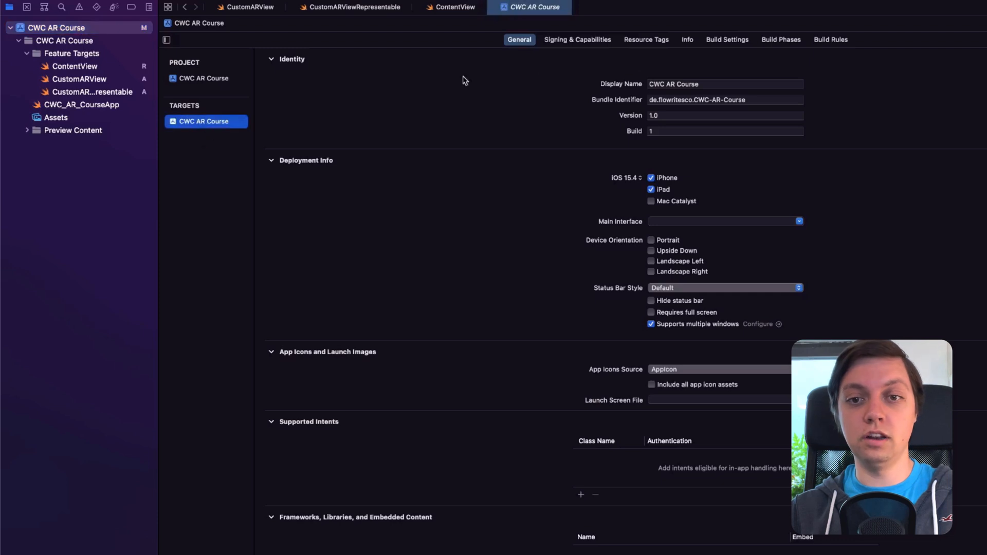
click(687, 39)
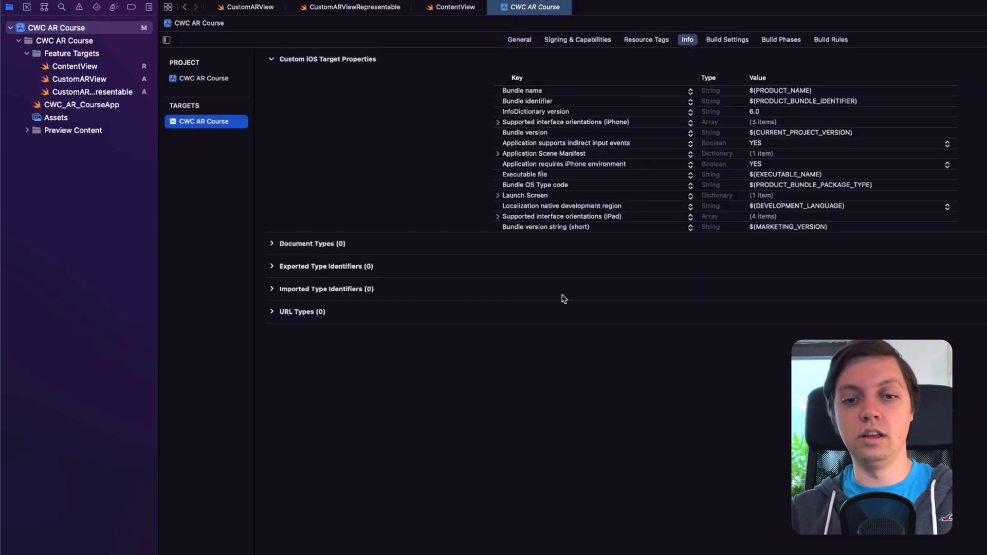
mouse_move(659, 168)
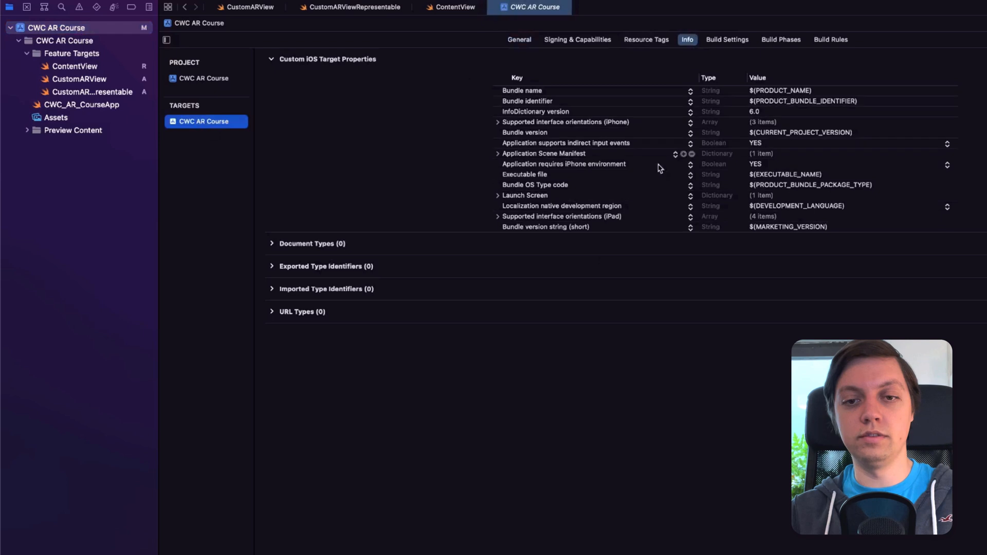
mouse_move(692, 104)
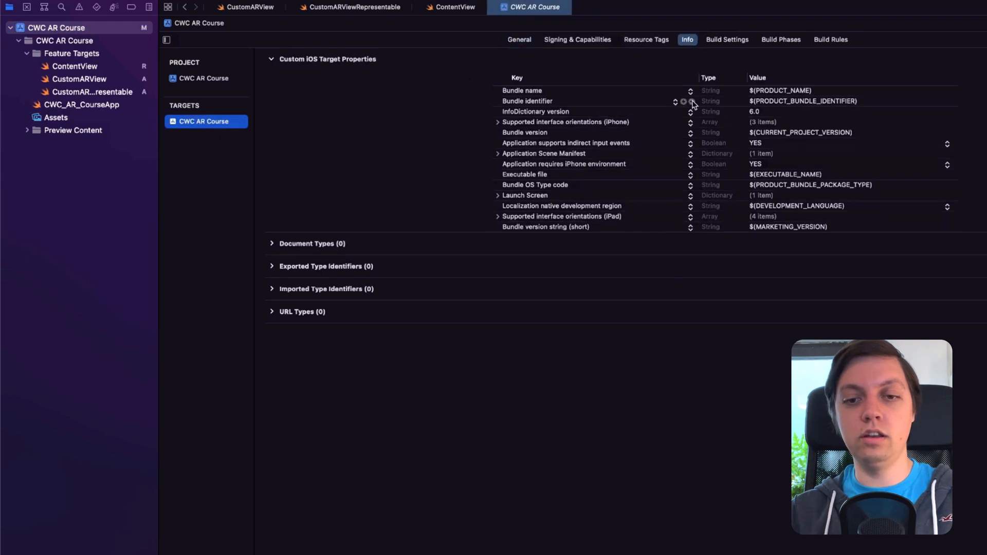
mouse_move(685, 230)
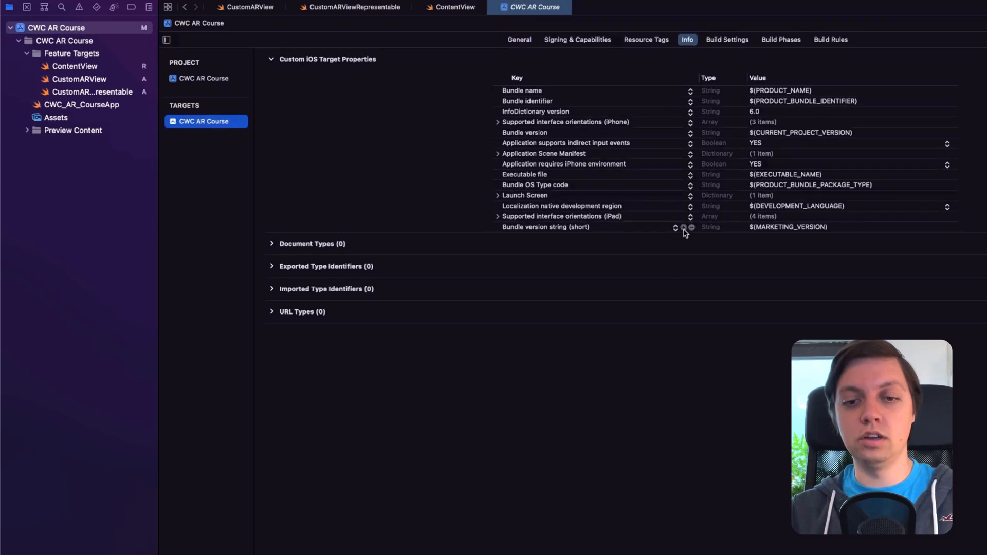
Add a Privacy - Camera Usage Description key with value 'Needed to show AR View.'
click(690, 226)
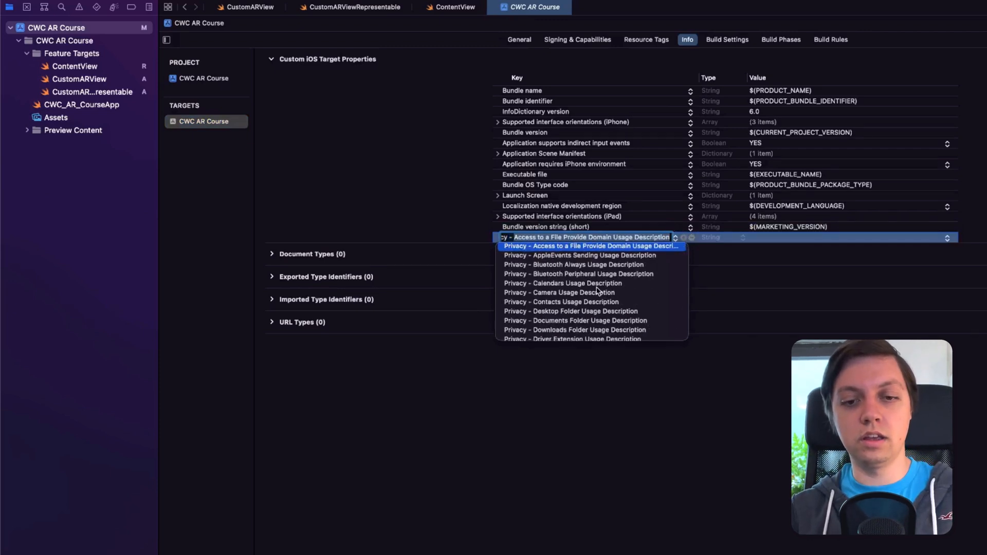
click(562, 291)
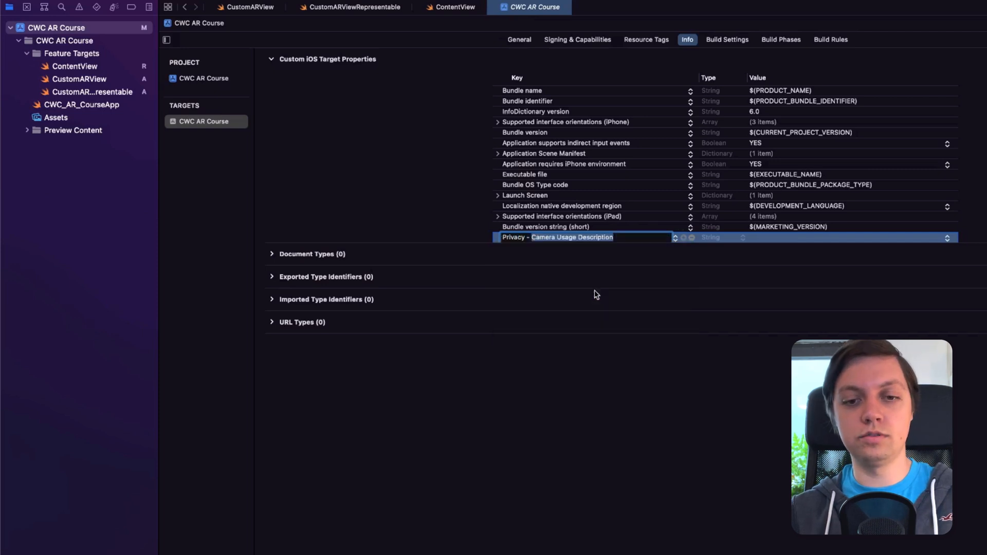
click(818, 237)
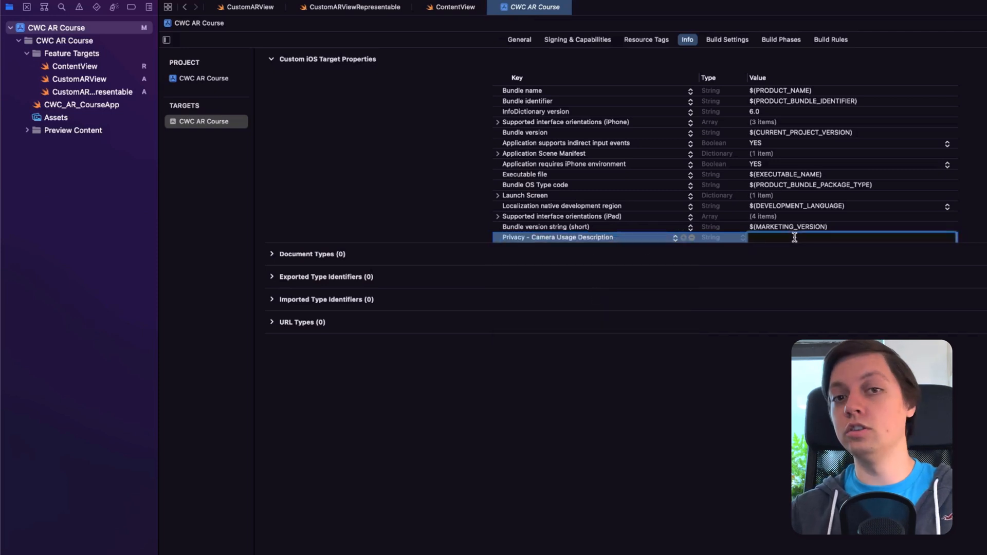
text(Ne)
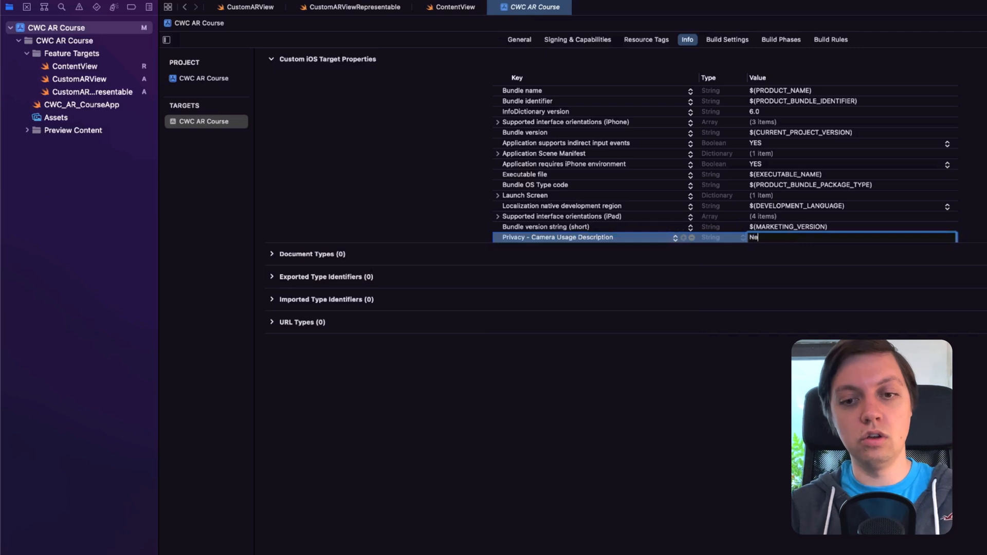
text(eeded to s)
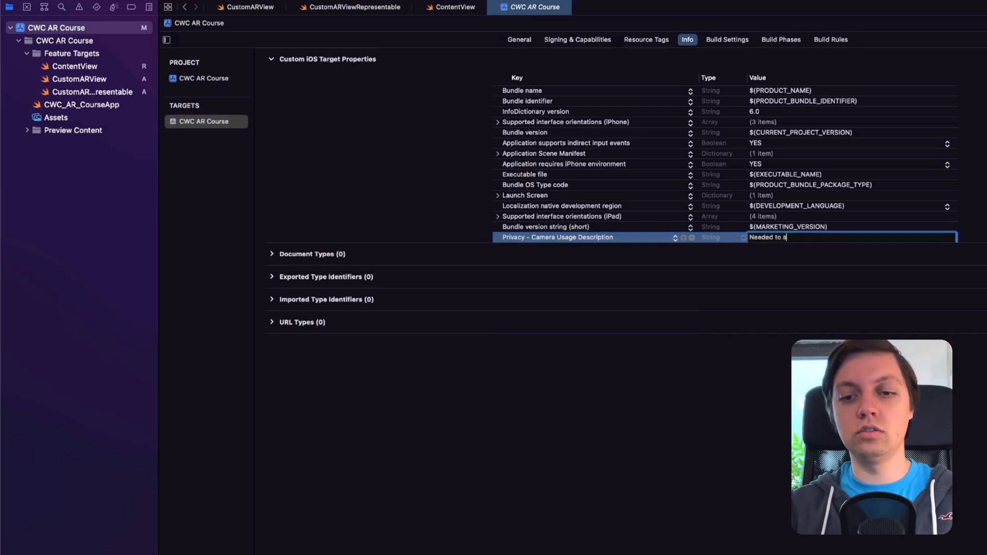
text(how AR View.)
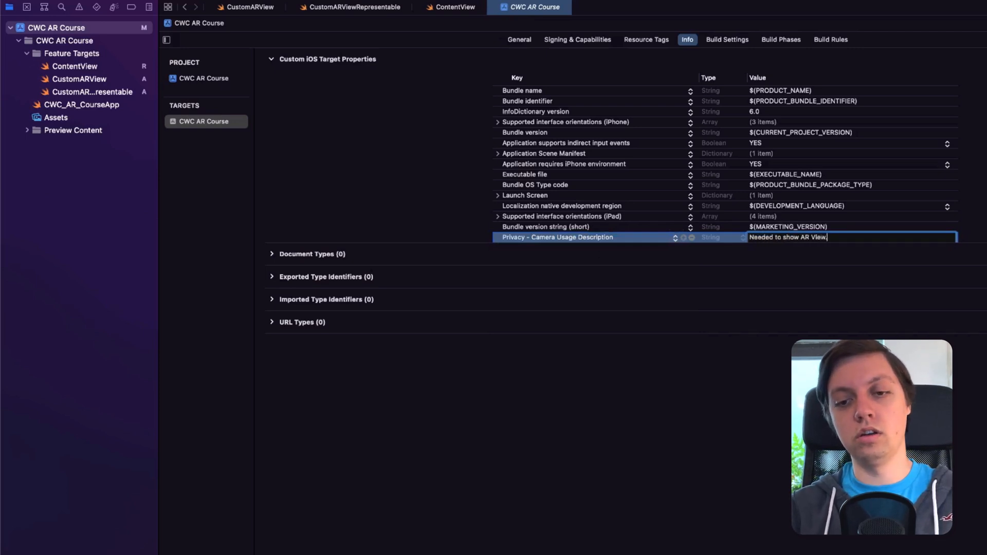
key(Return)
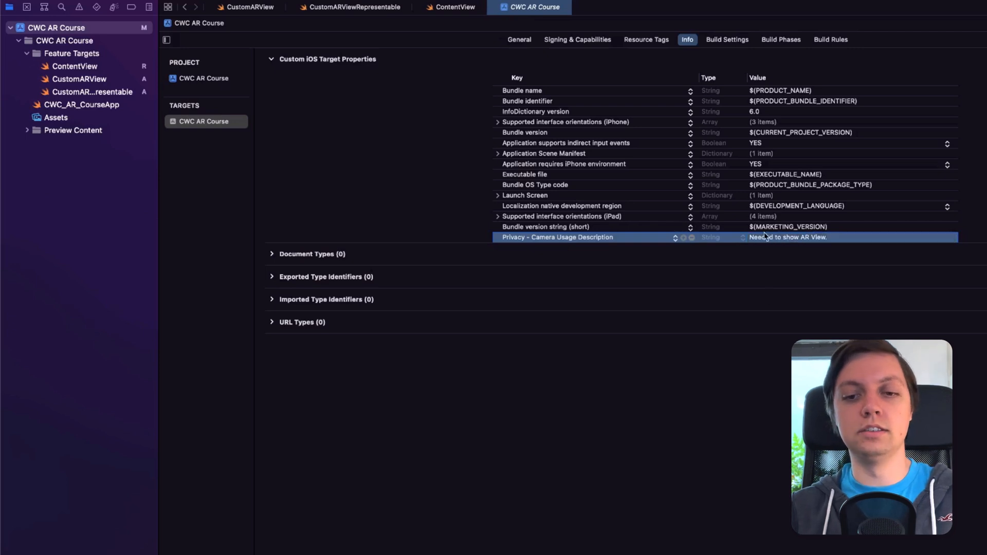
mouse_move(653, 334)
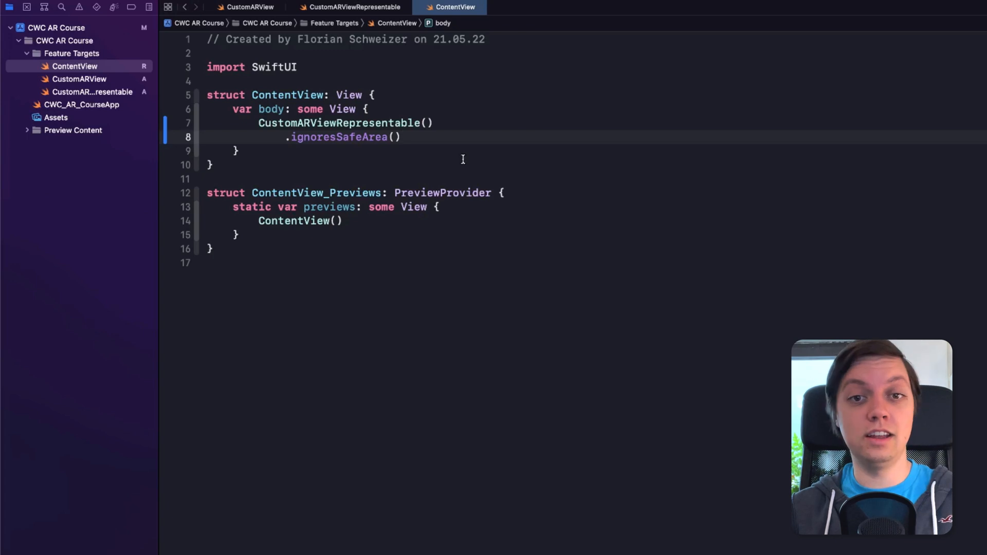
click(401, 137)
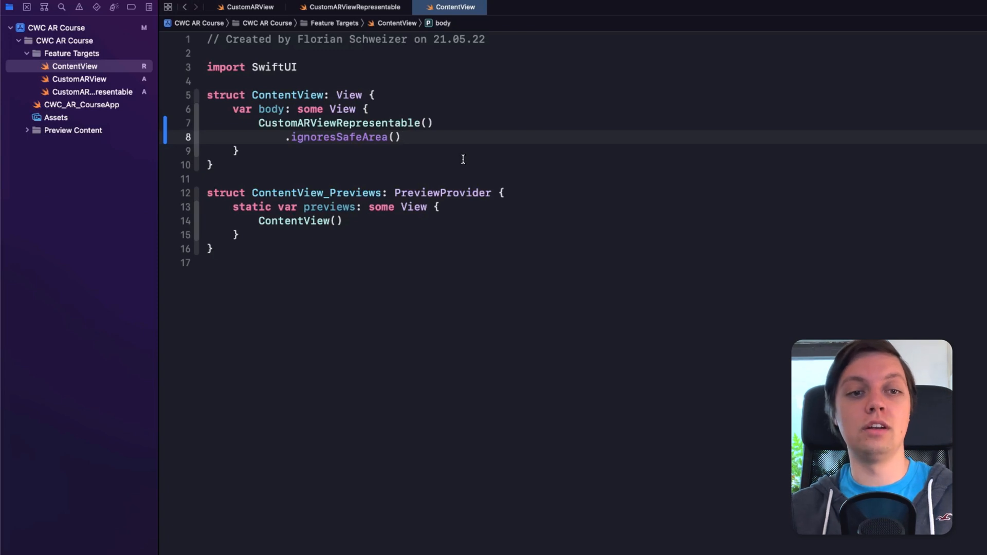
click(244, 7)
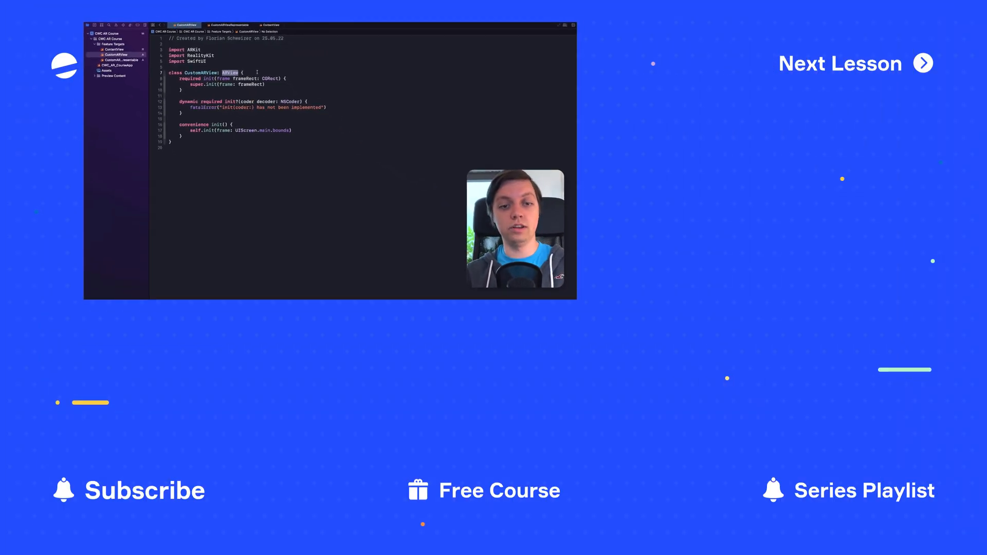
click(229, 25)
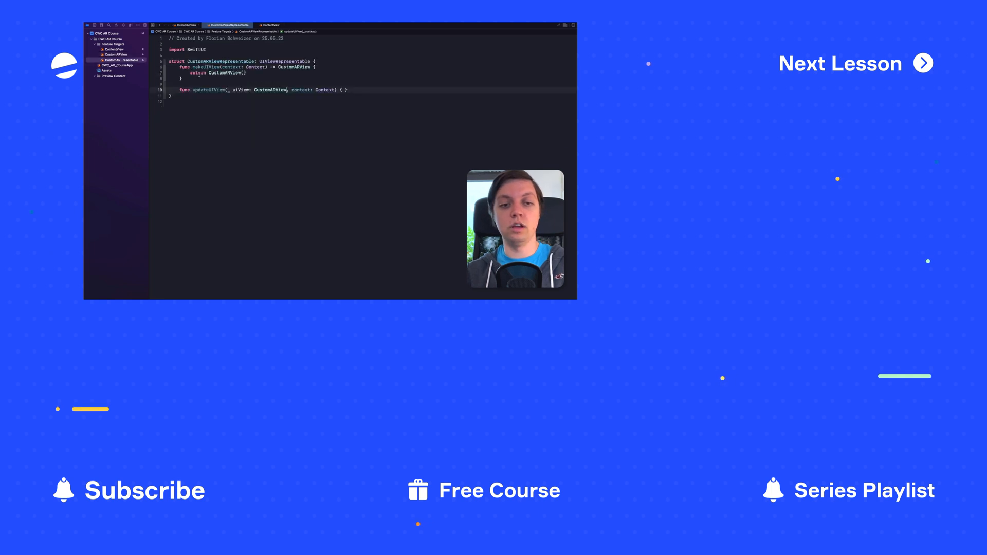
double_click(218, 61)
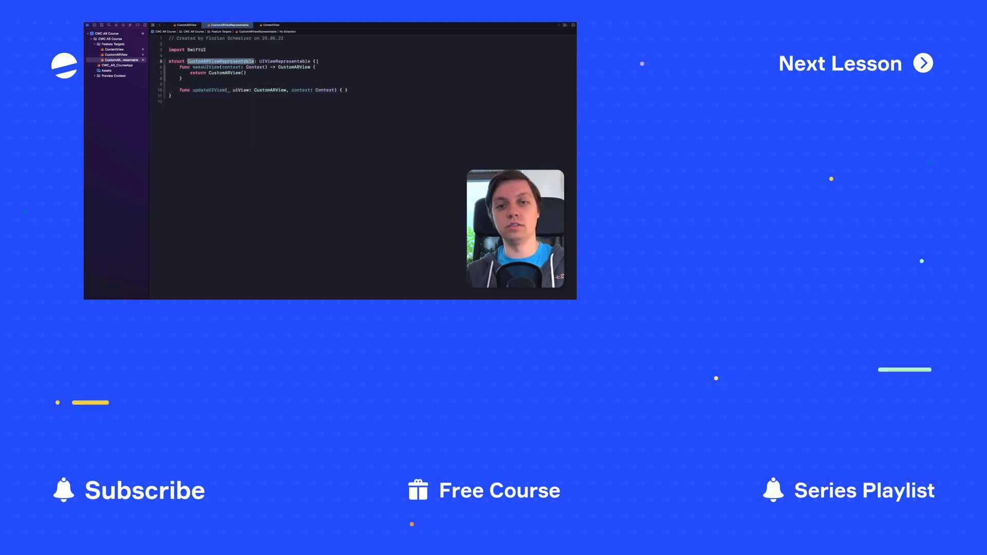